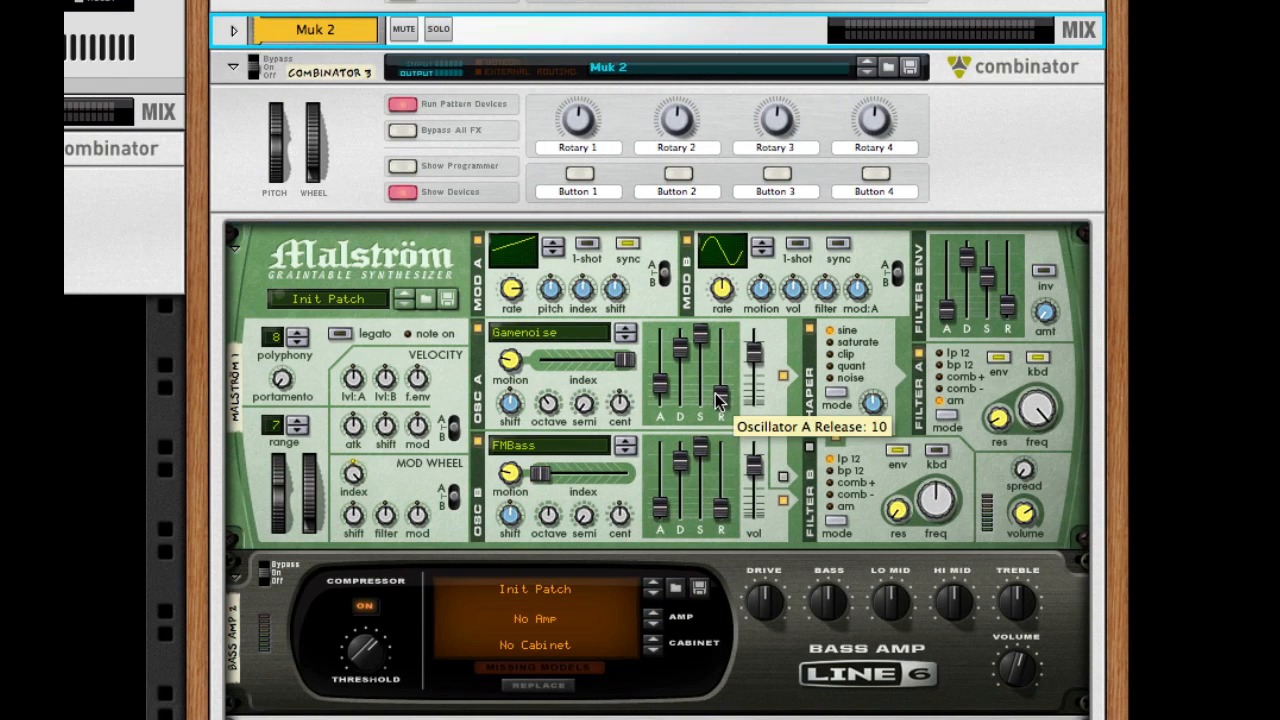
# Adjust Oscillator A's envelope decay, then start a new empty song
pyautogui.moveTo(688, 400); pyautogui.dragTo(688, 370)
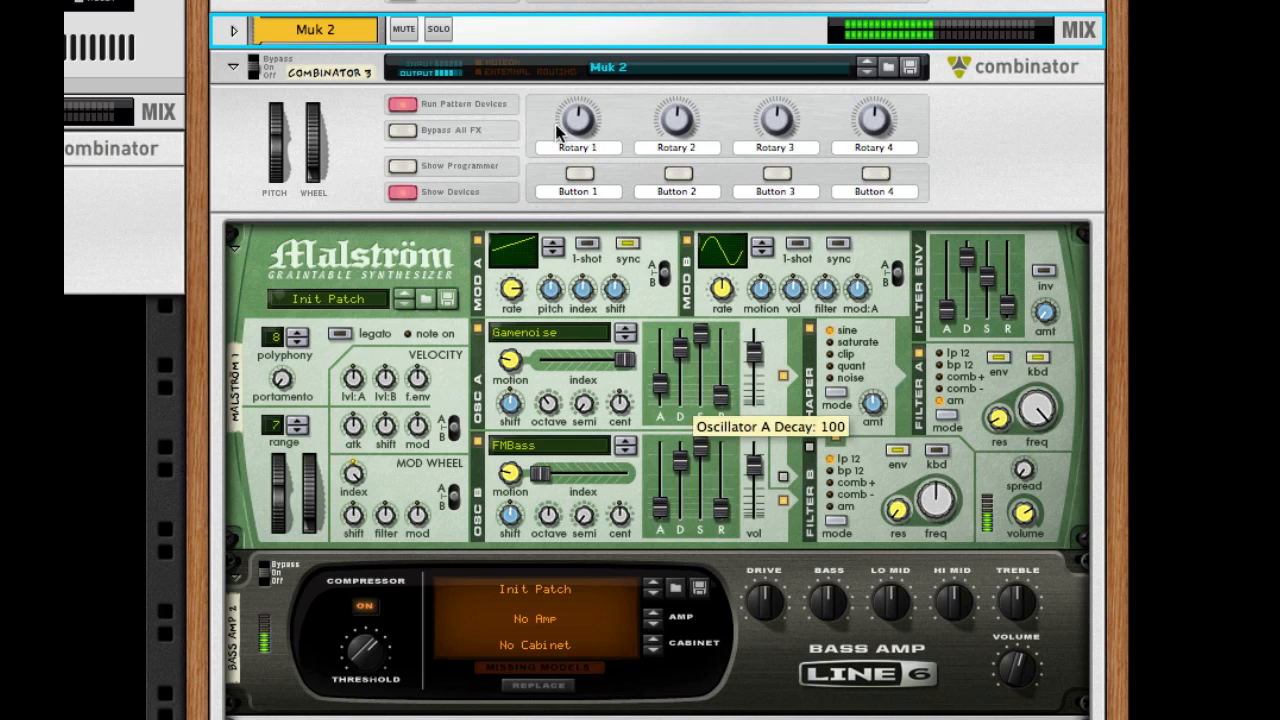
pyautogui.click(438, 28)
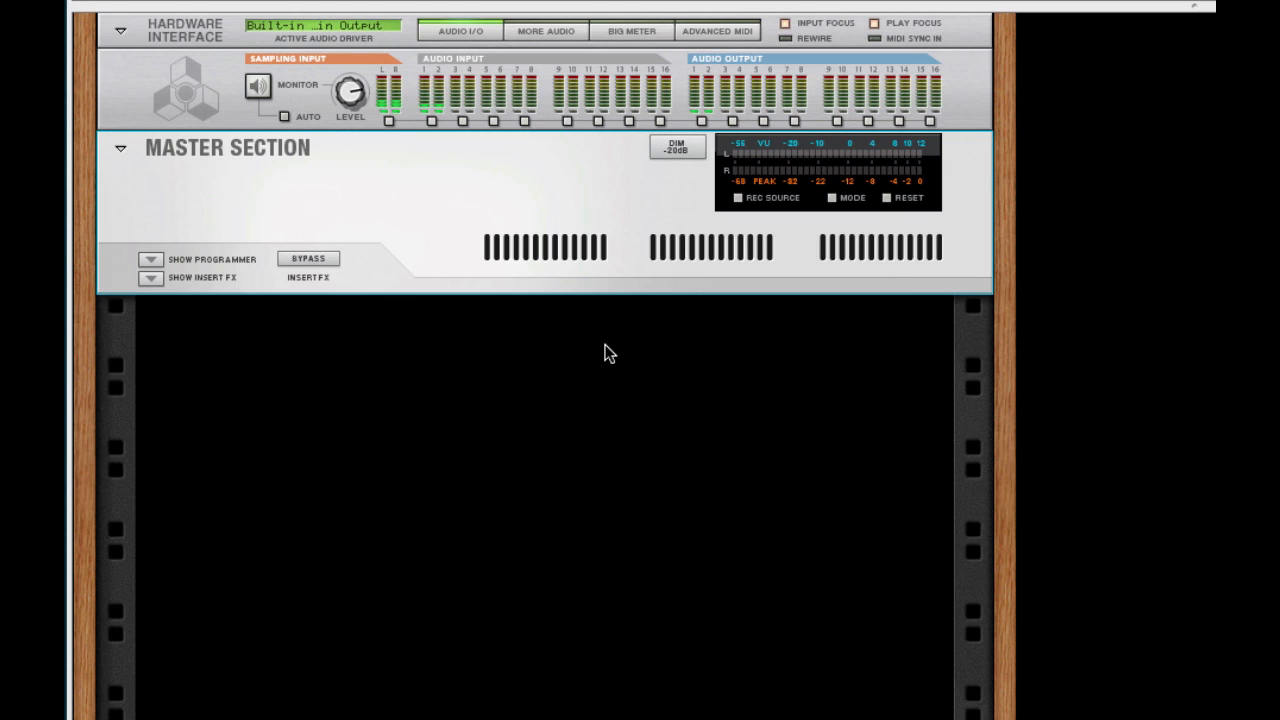
# Add a Combinator to the empty rack and bring up its device menu for a Malström
pyautogui.rightClick(610, 352)
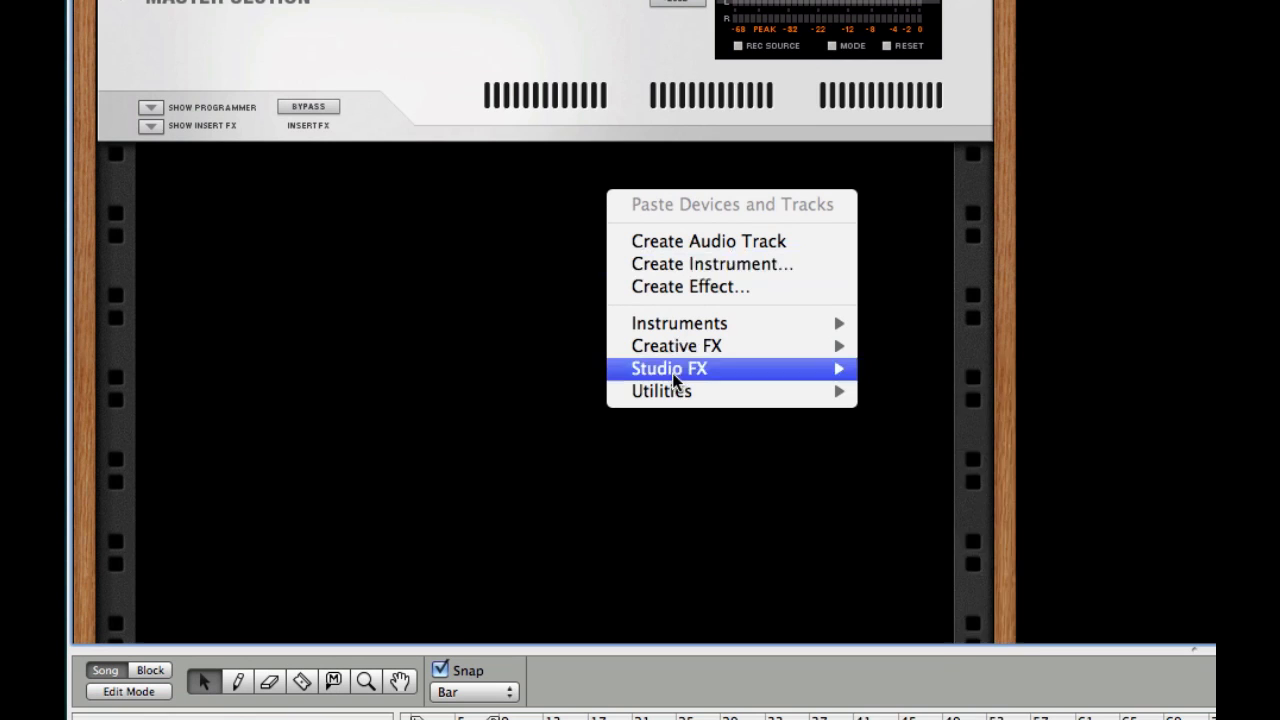
pyautogui.moveTo(661, 391)
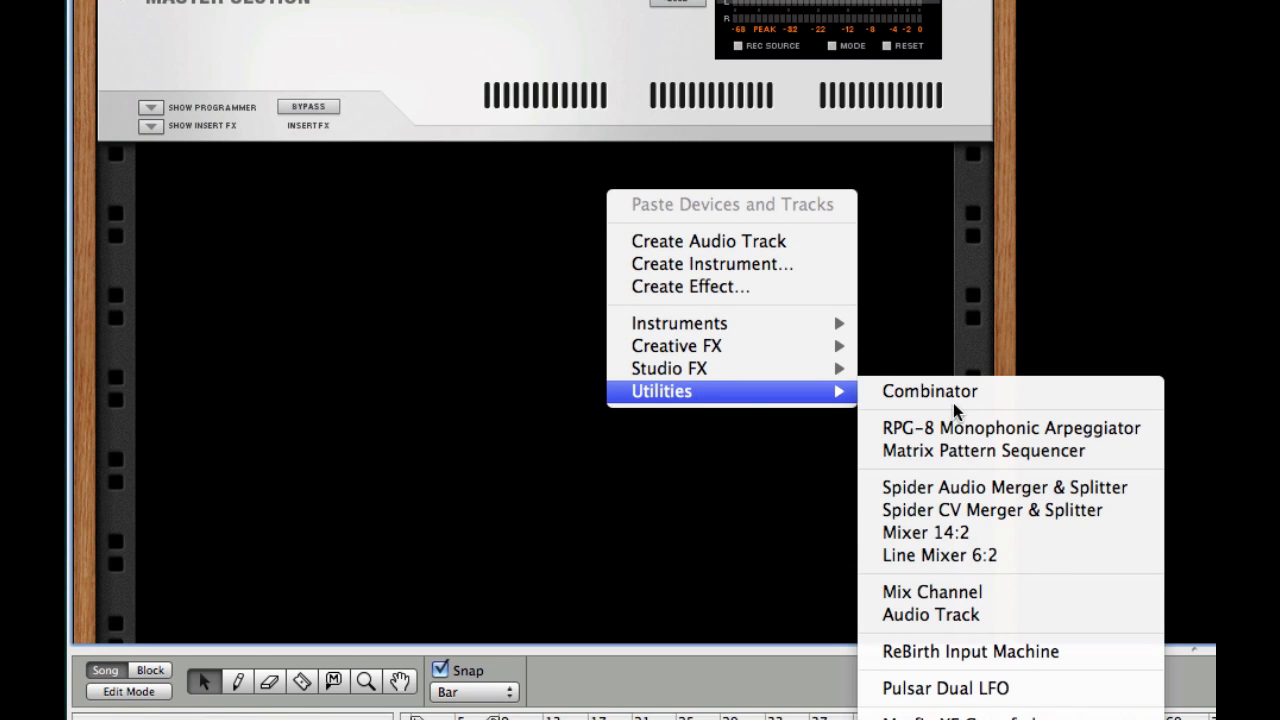
pyautogui.click(929, 391)
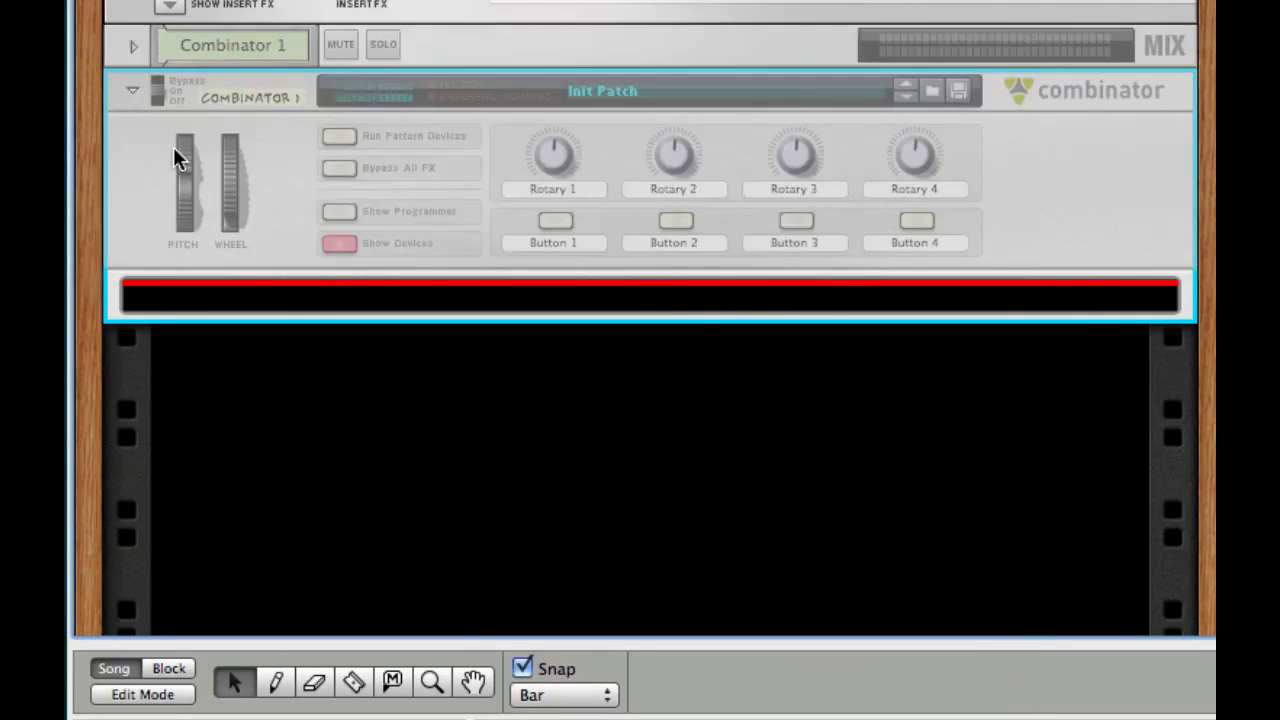
pyautogui.rightClick(705, 308)
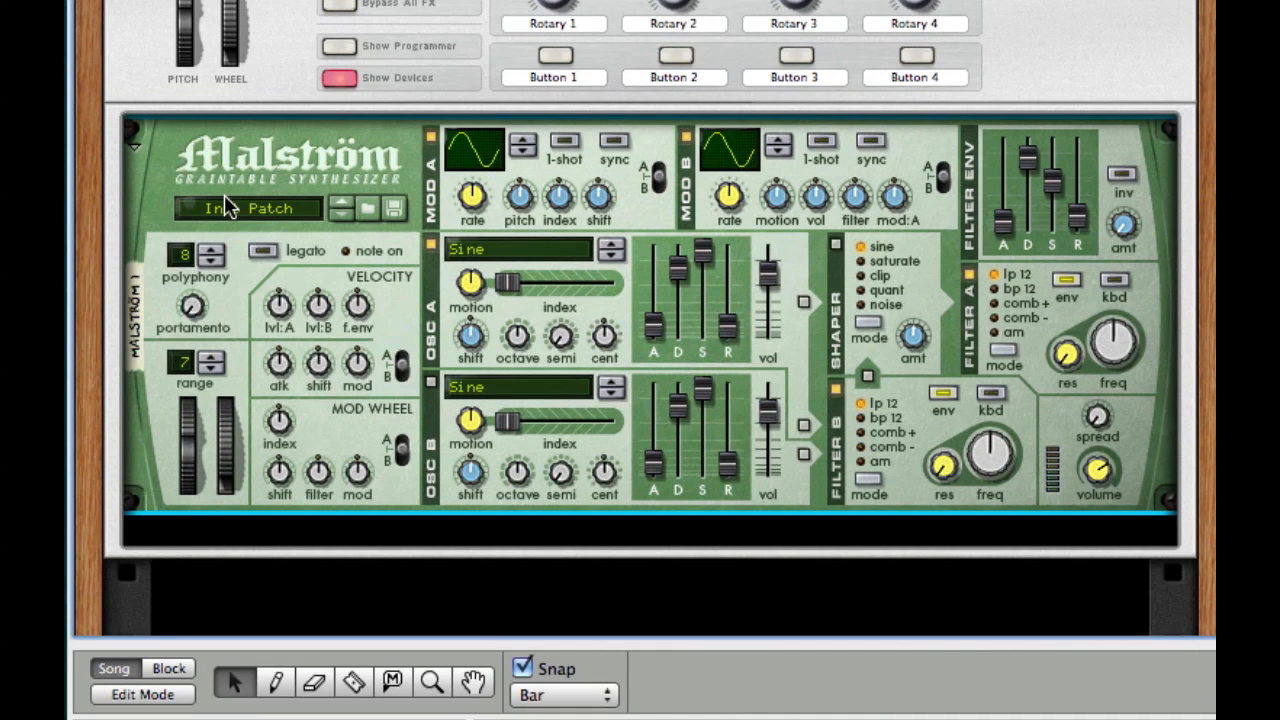
# Reset the Malström to its default settings via Reset Device
pyautogui.rightClick(355, 147)
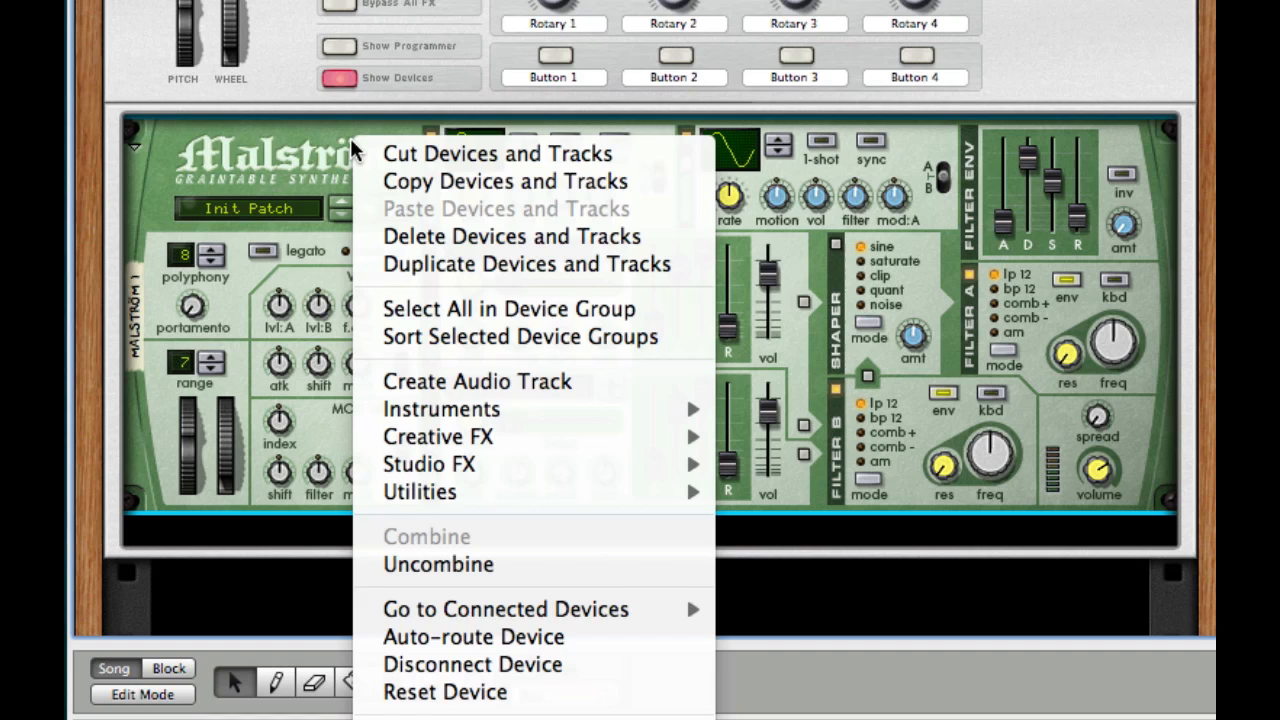
pyautogui.moveTo(510, 692)
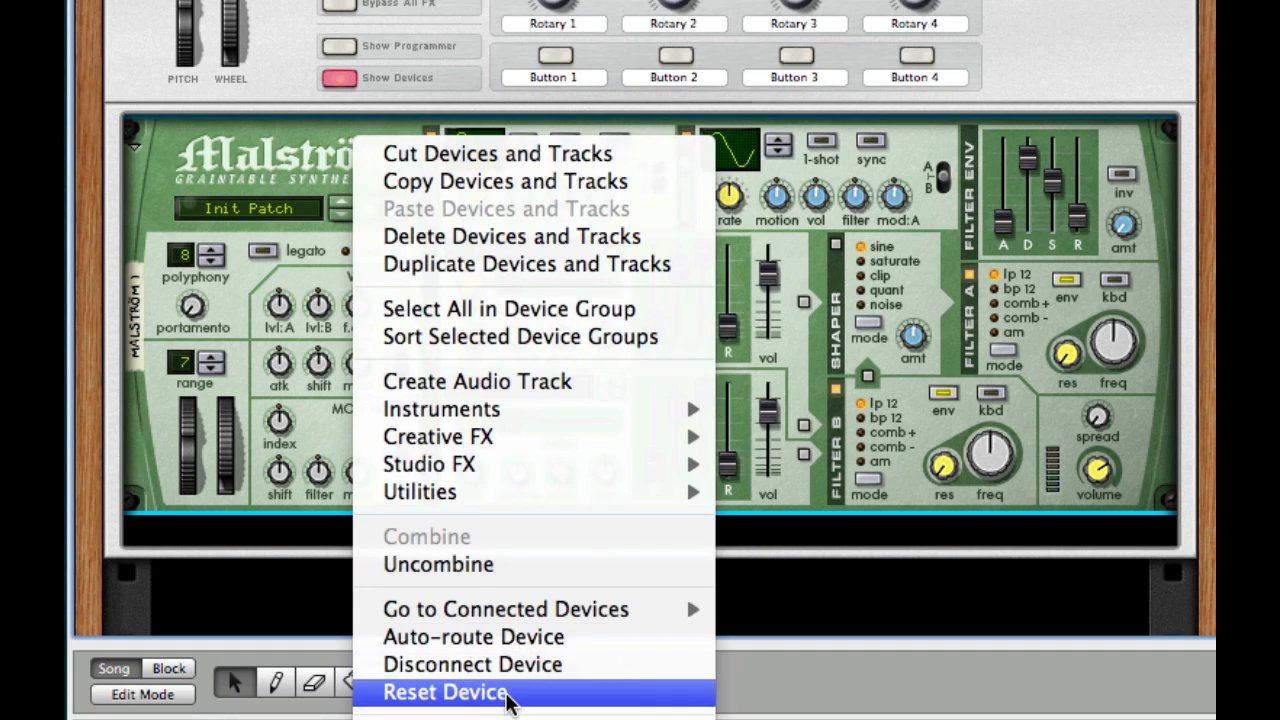
pyautogui.click(445, 692)
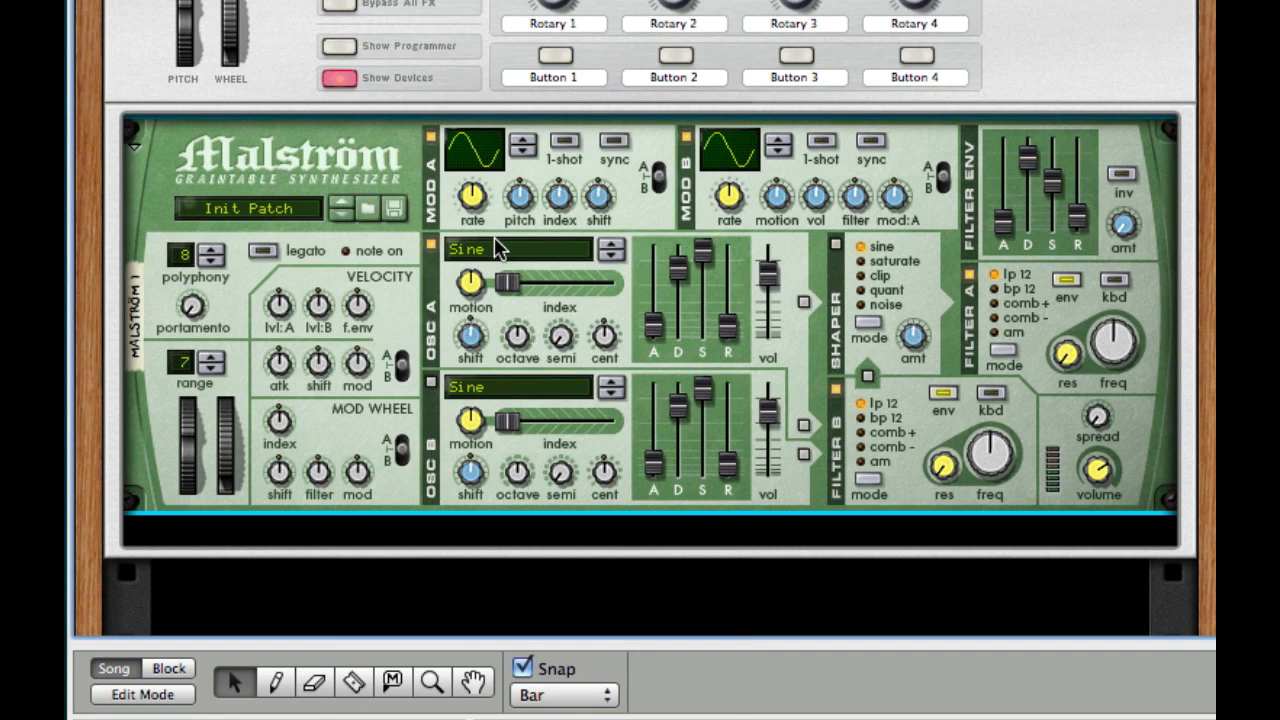
pyautogui.moveTo(278, 363)
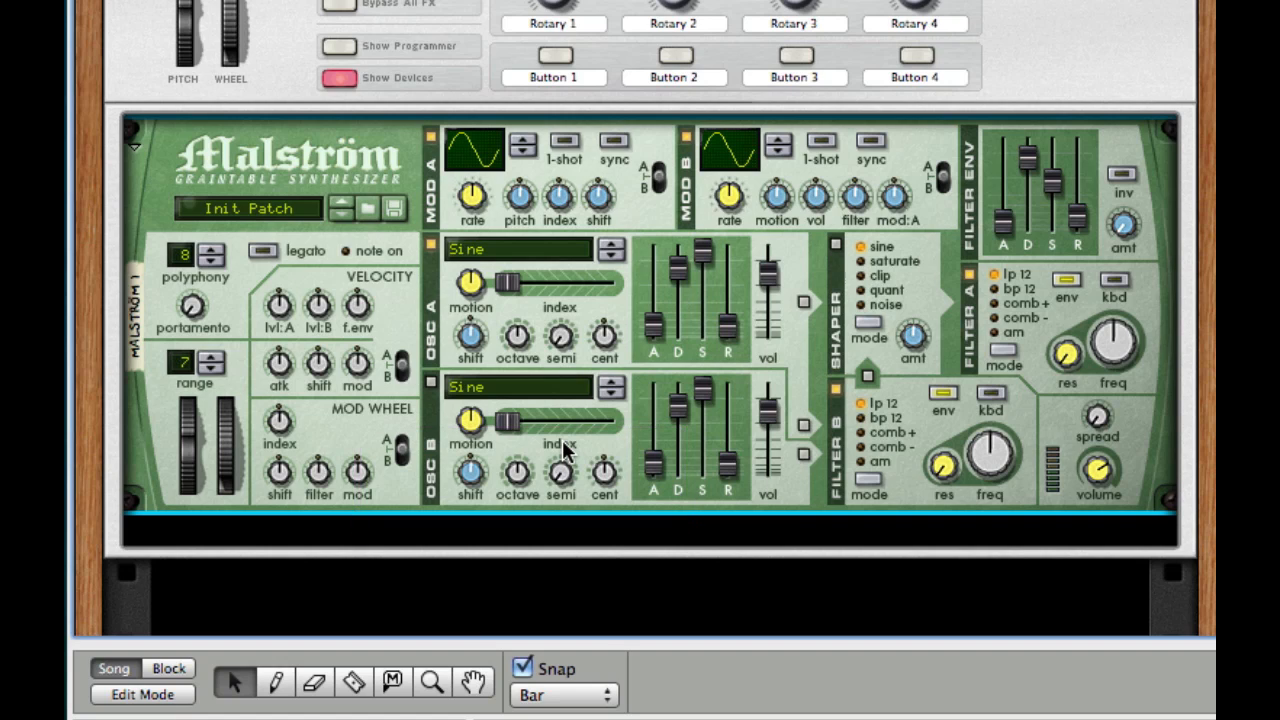
pyautogui.moveTo(822, 463)
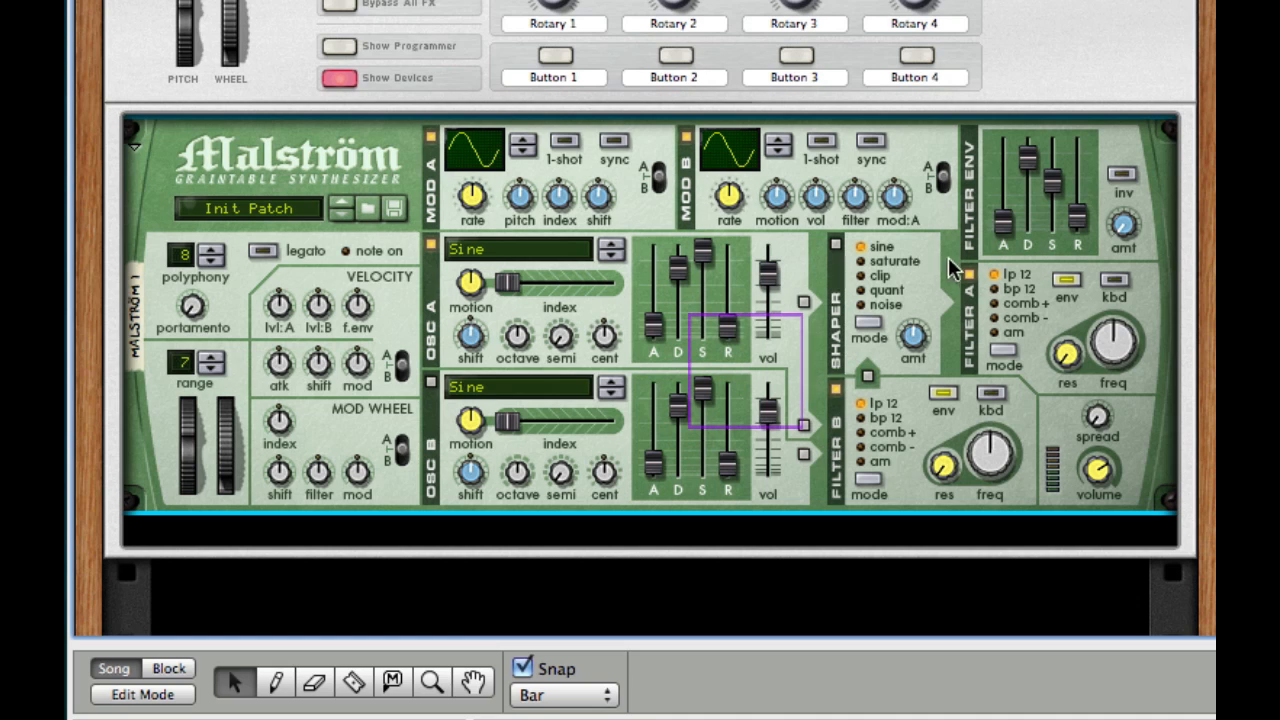
pyautogui.moveTo(928, 281)
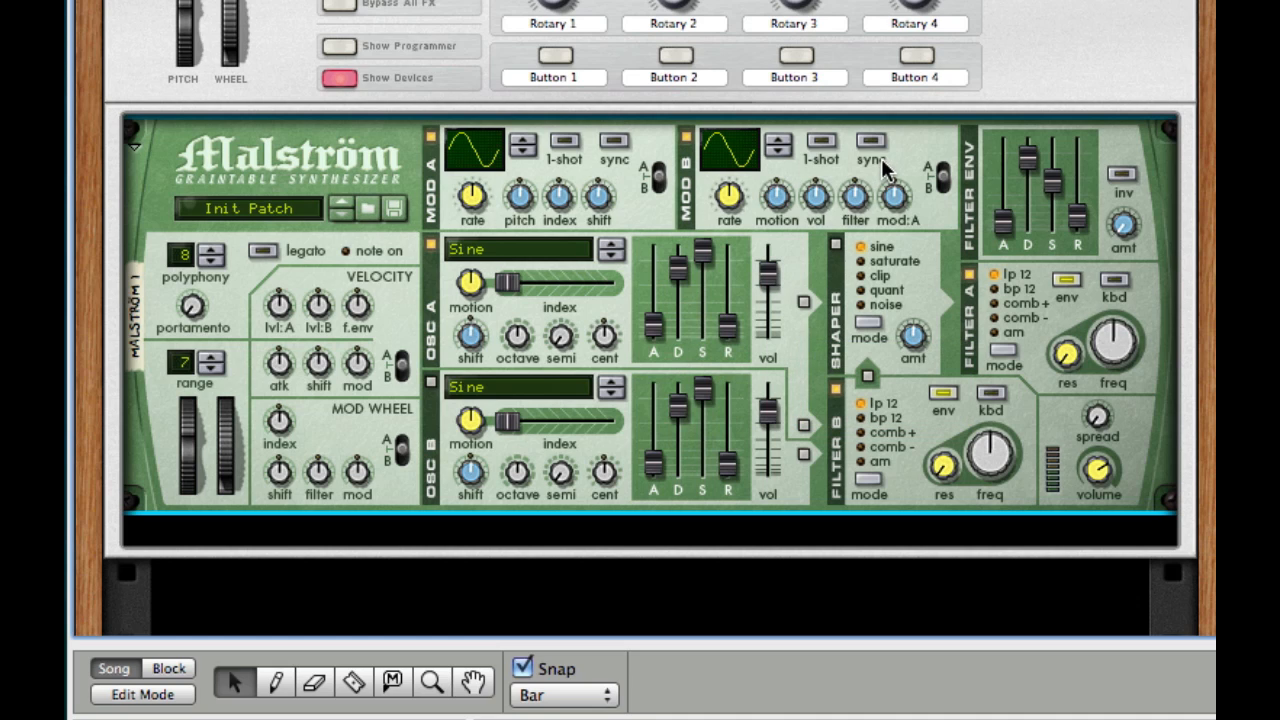
pyautogui.moveTo(335, 435)
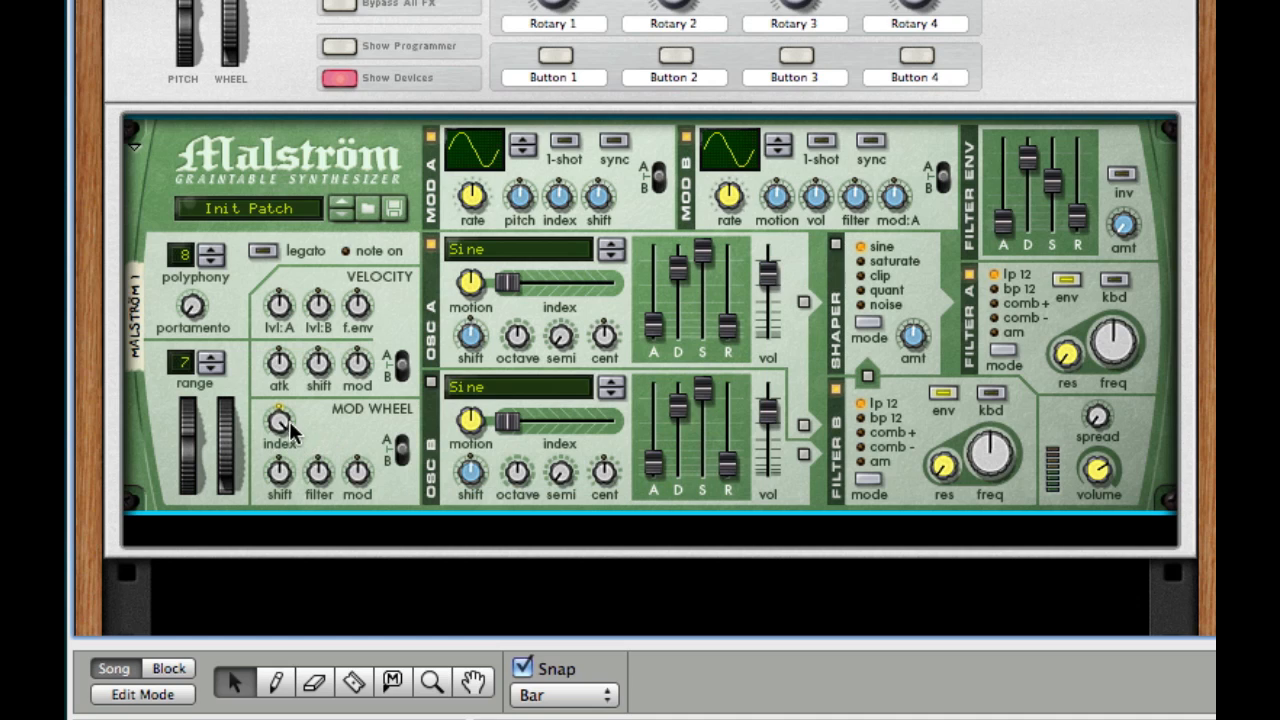
pyautogui.moveTo(300, 425)
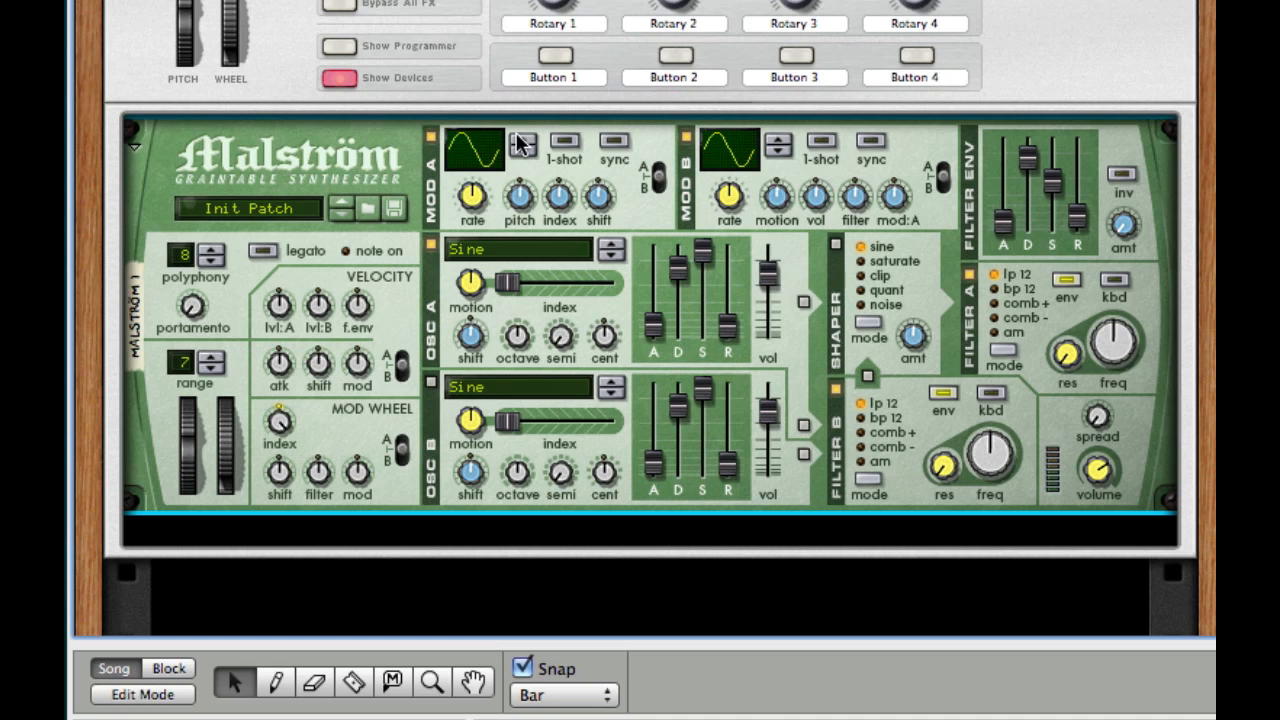
pyautogui.moveTo(618, 143)
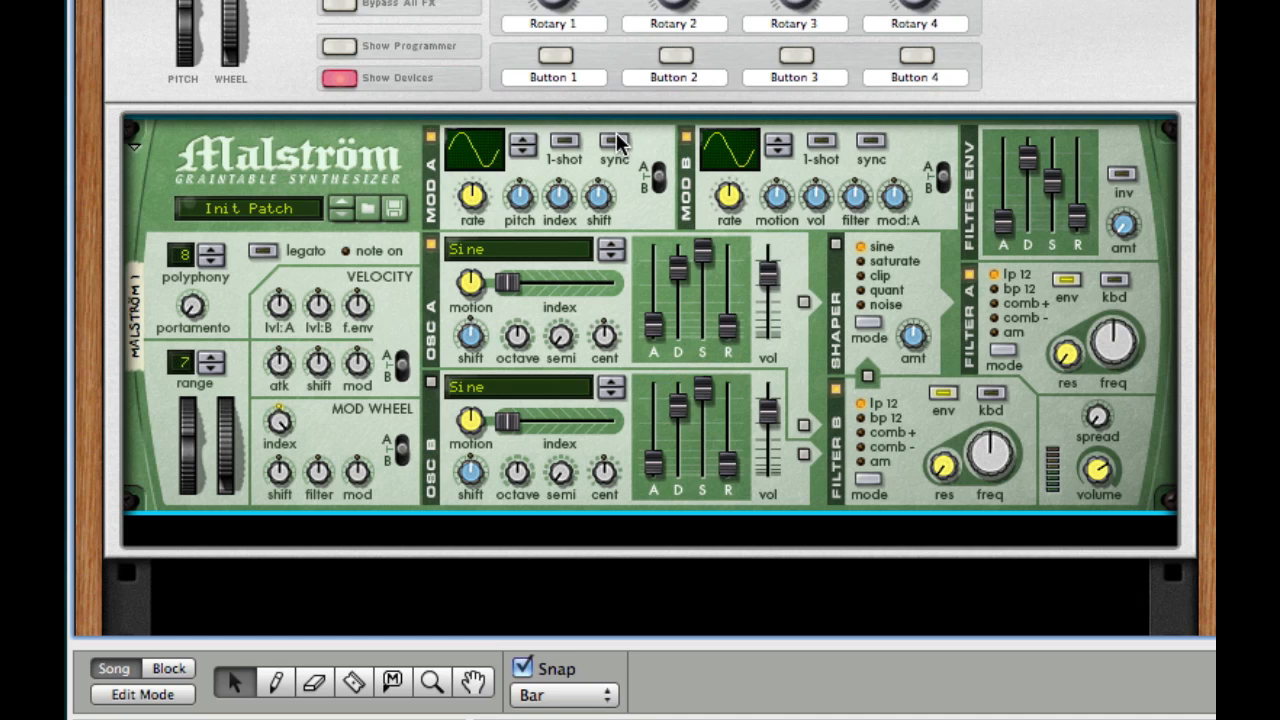
pyautogui.moveTo(470, 195)
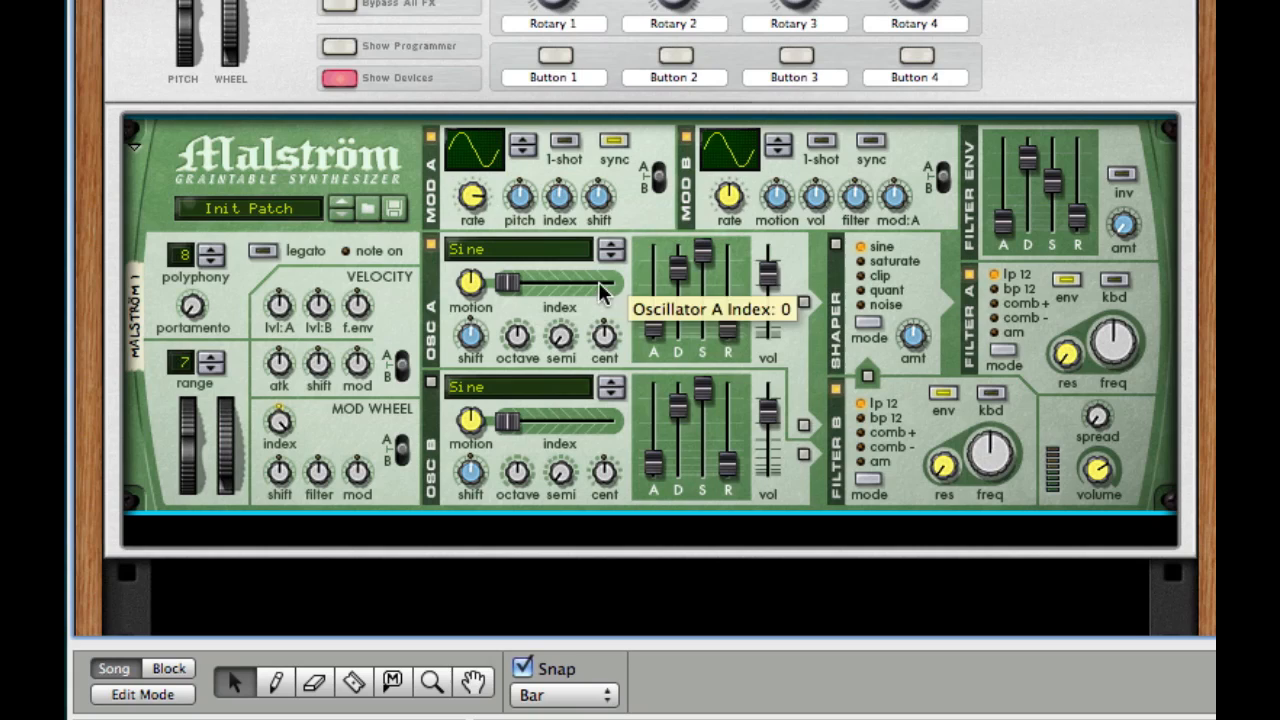
pyautogui.moveTo(530, 225)
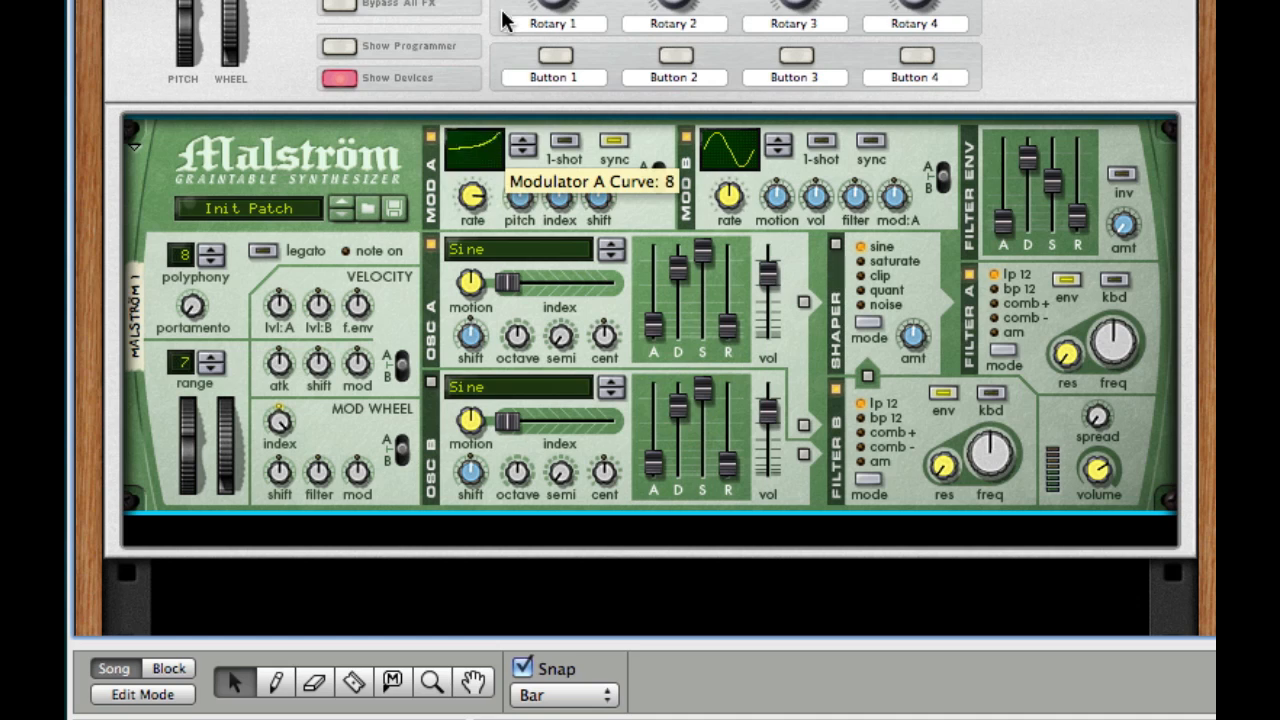
pyautogui.moveTo(483, 125)
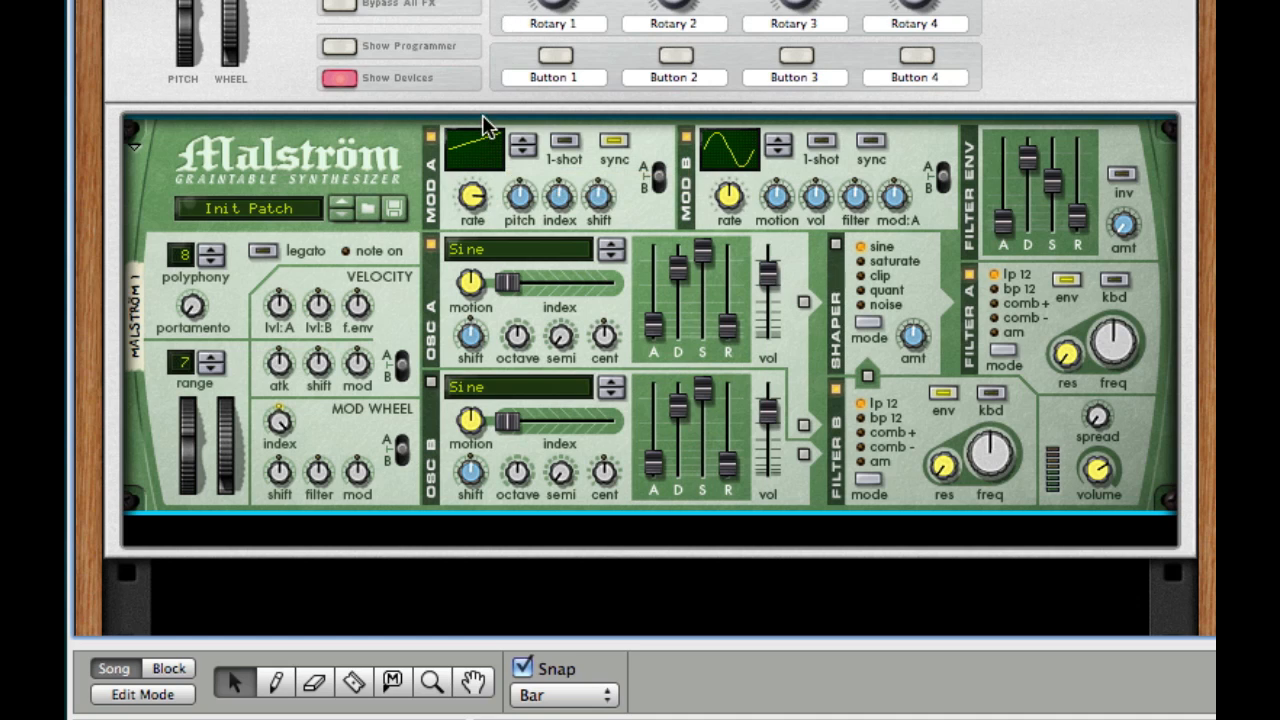
pyautogui.moveTo(483, 148)
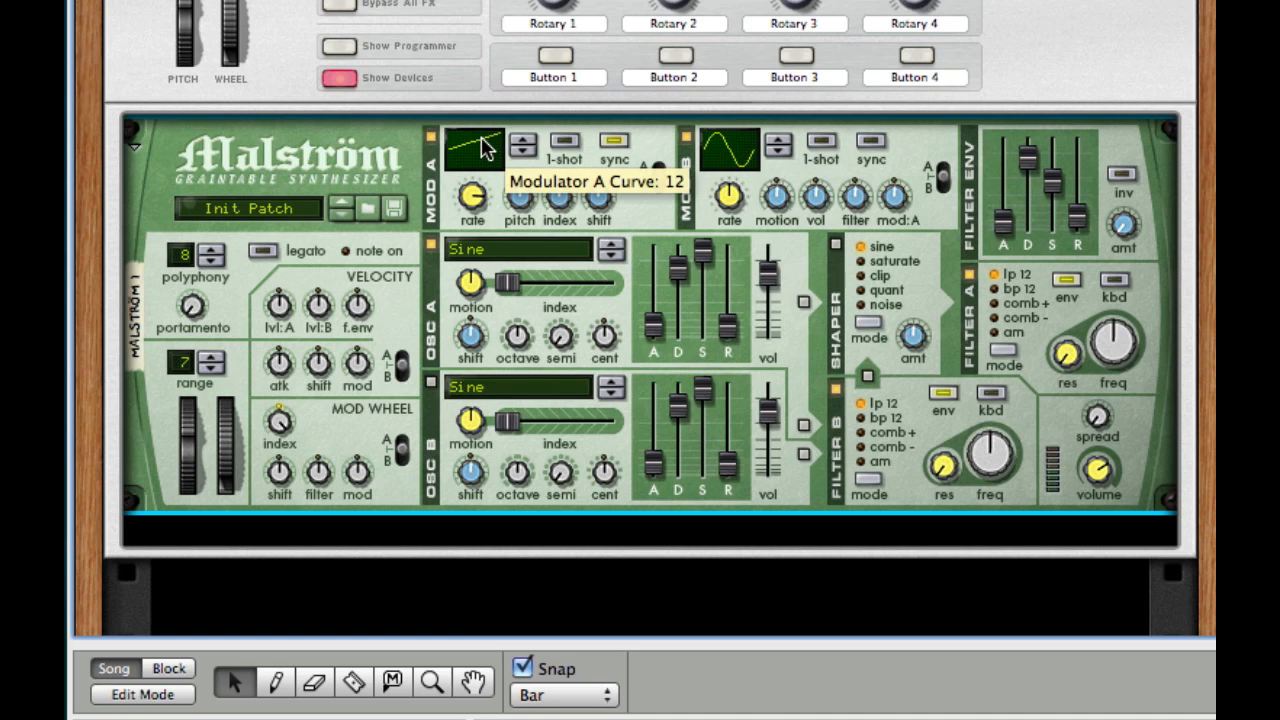
pyautogui.moveTo(695, 440)
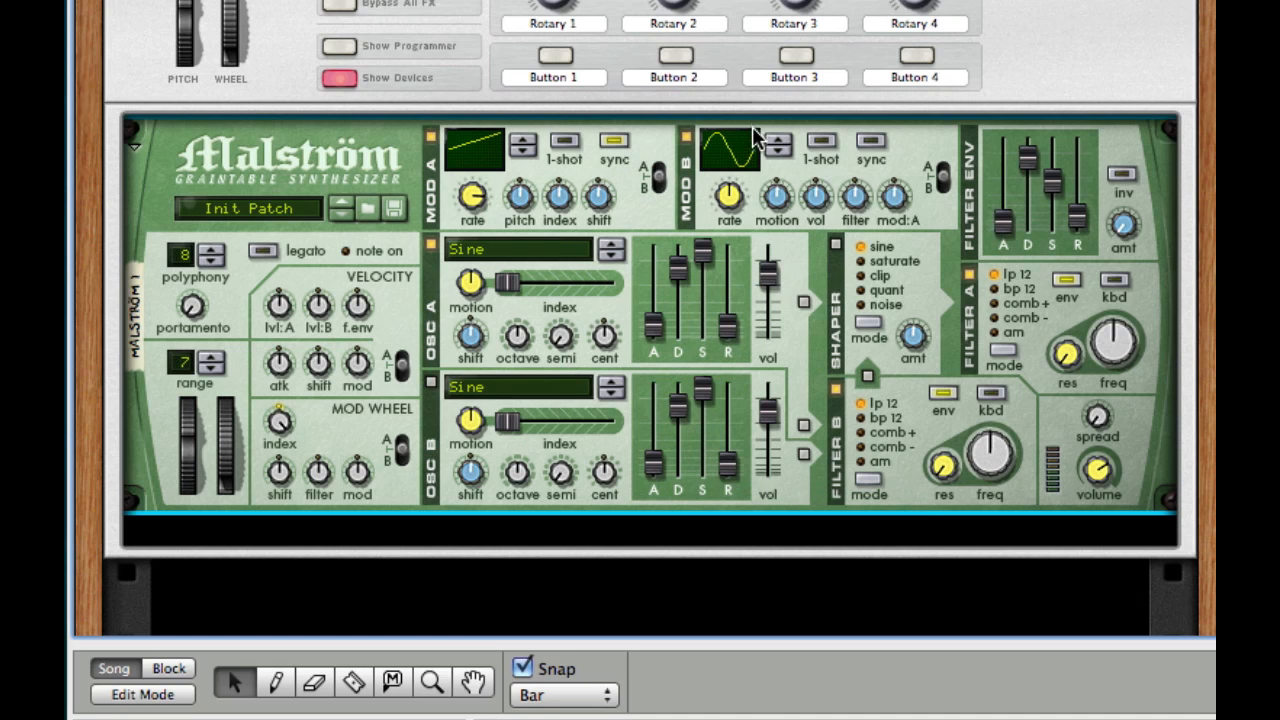
pyautogui.moveTo(688, 140)
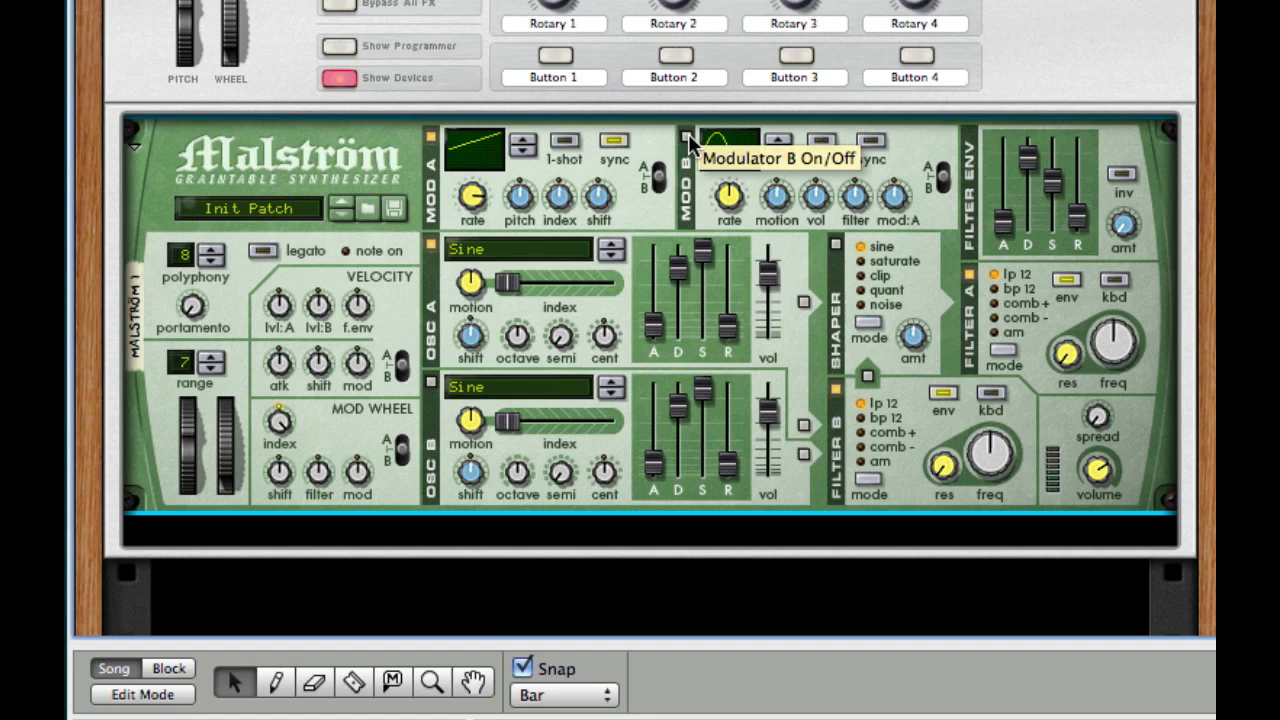
# Set Malström Mod A's curve to the rising ramp shape (curve 12)
pyautogui.click(687, 137)
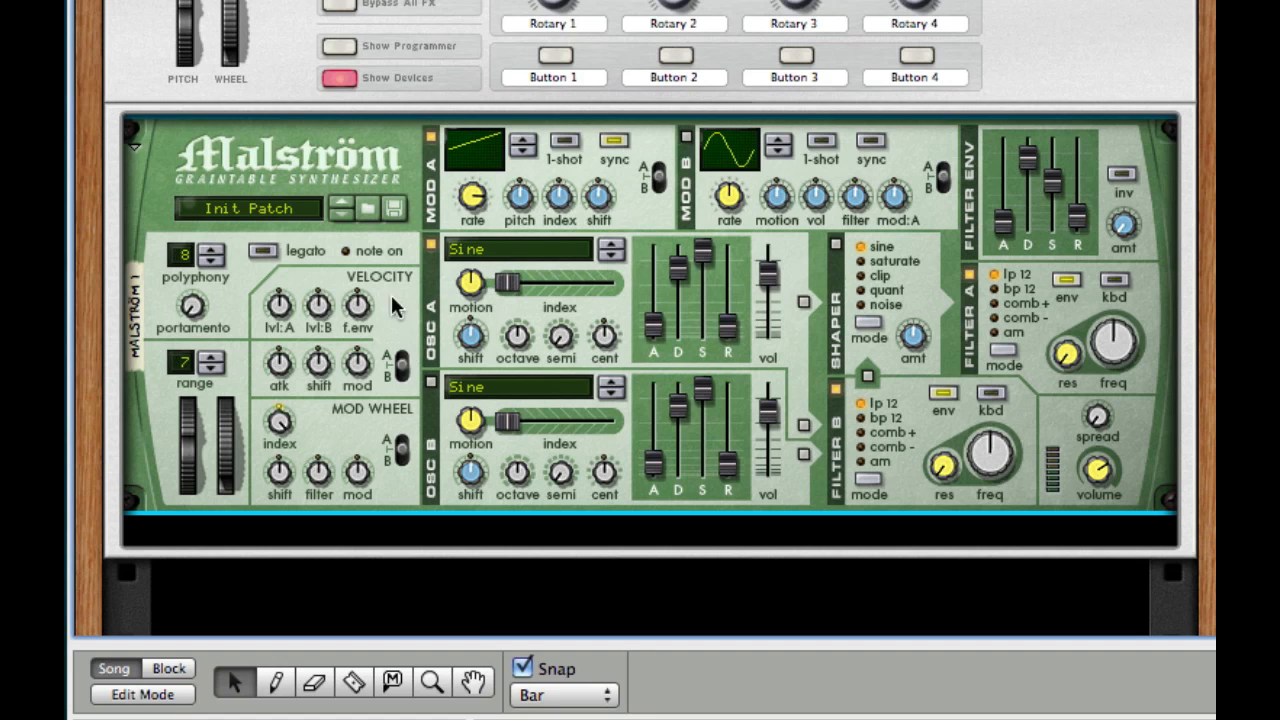
# Select oscillator A's wavetable and lower its motion to about -29
pyautogui.click(518, 249)
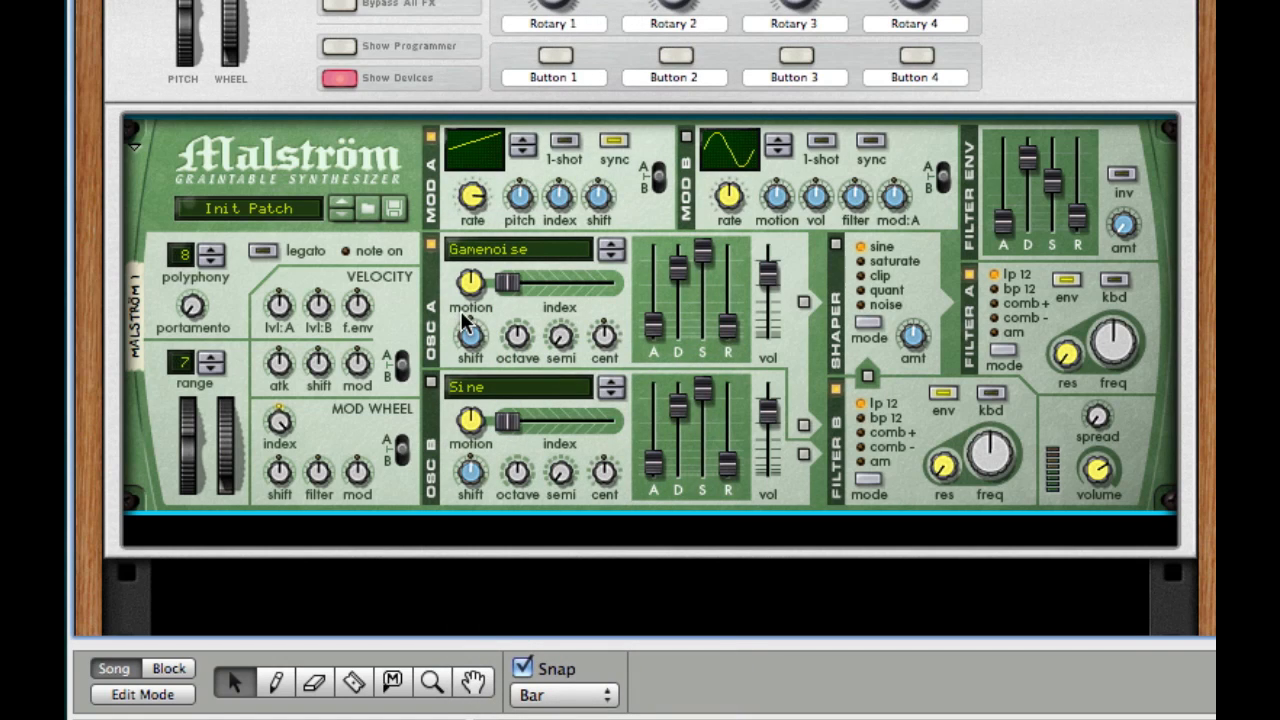
pyautogui.moveTo(470, 282); pyautogui.dragTo(470, 340)
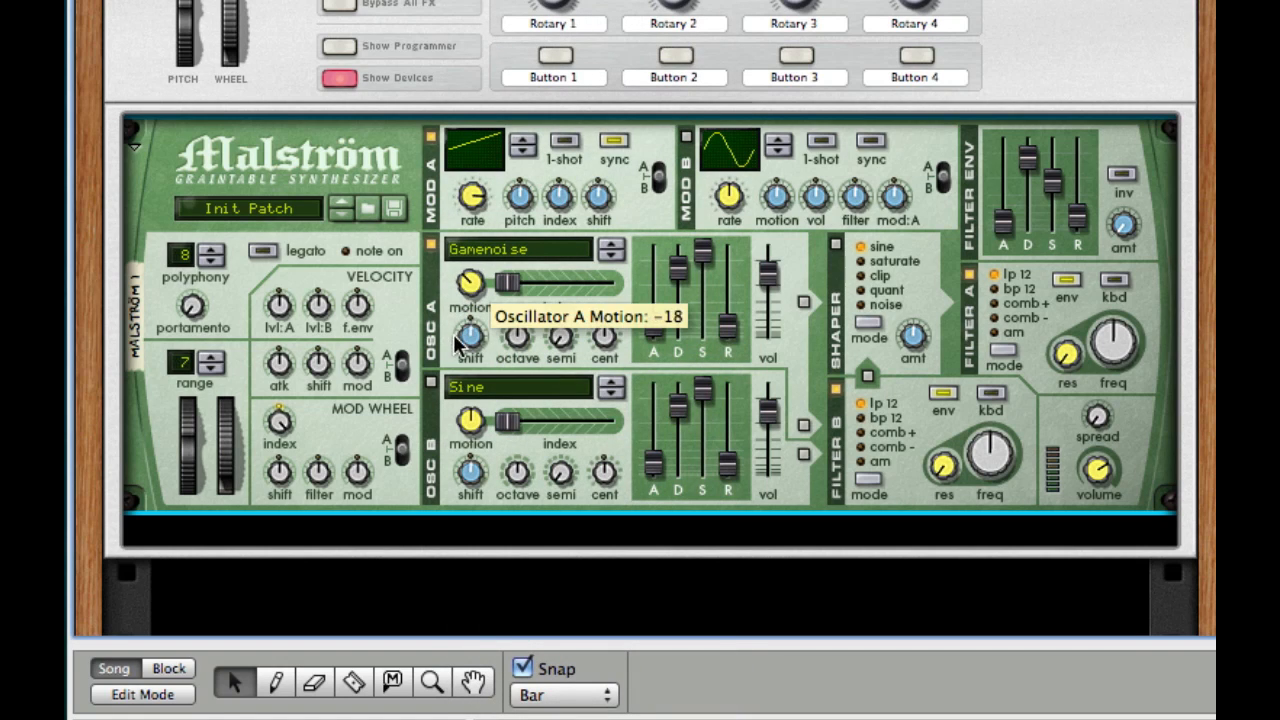
pyautogui.moveTo(470, 283); pyautogui.dragTo(448, 375)
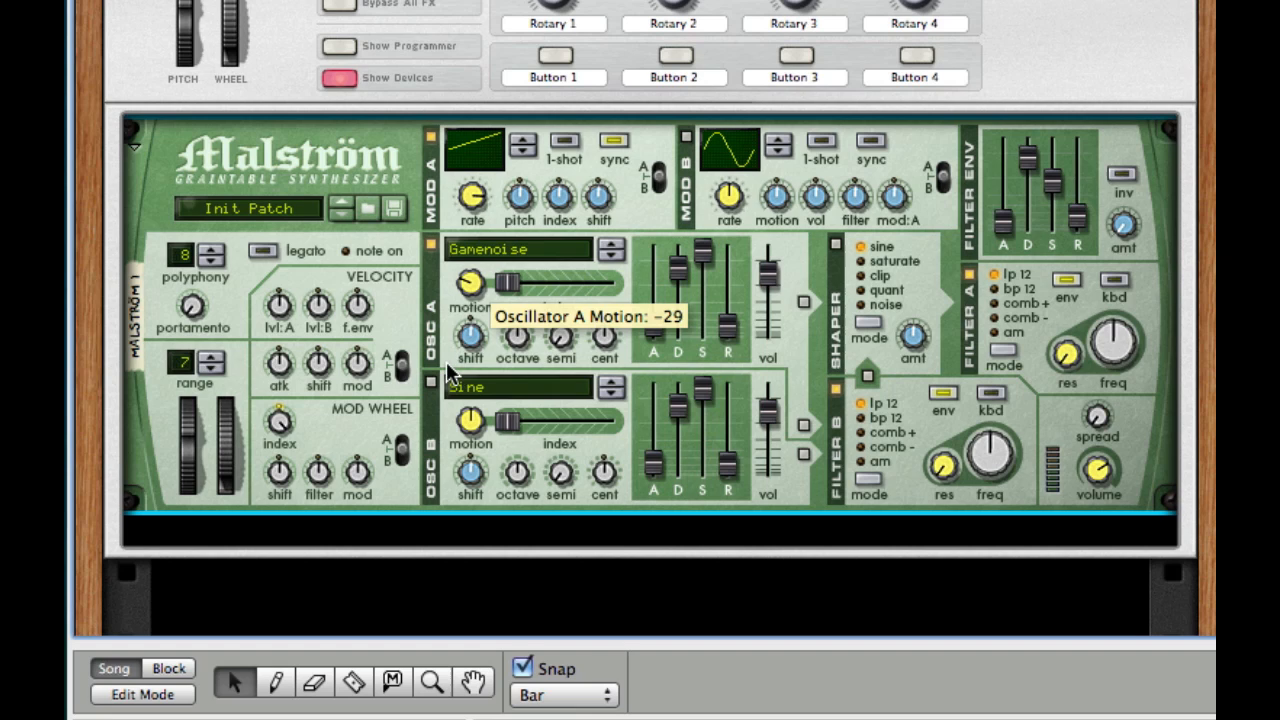
pyautogui.moveTo(470, 283); pyautogui.dragTo(470, 290)
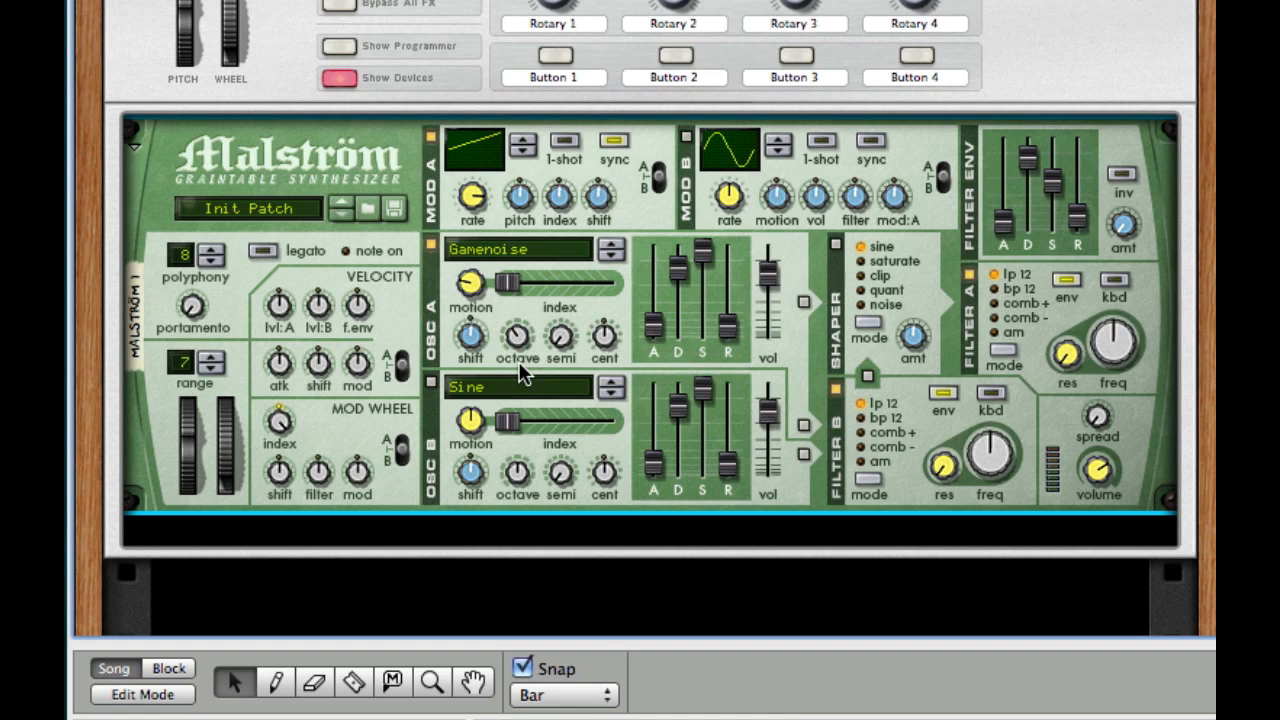
pyautogui.moveTo(810, 313)
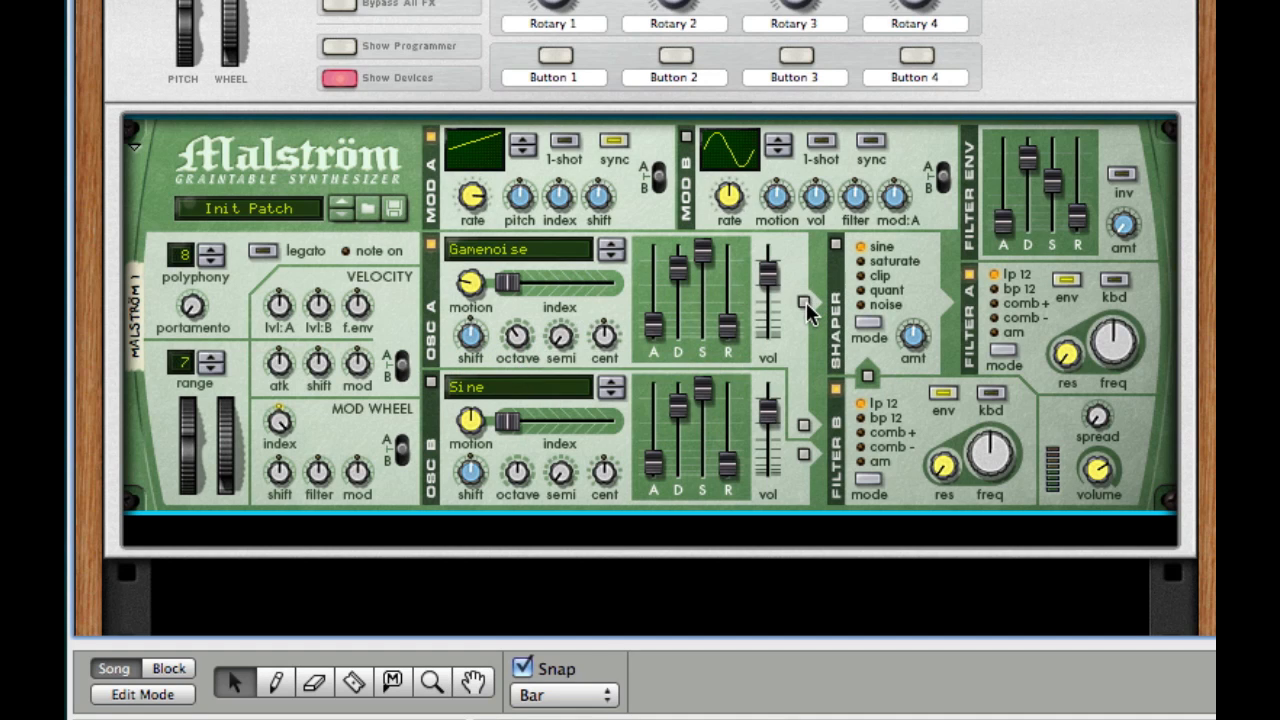
pyautogui.moveTo(820, 310)
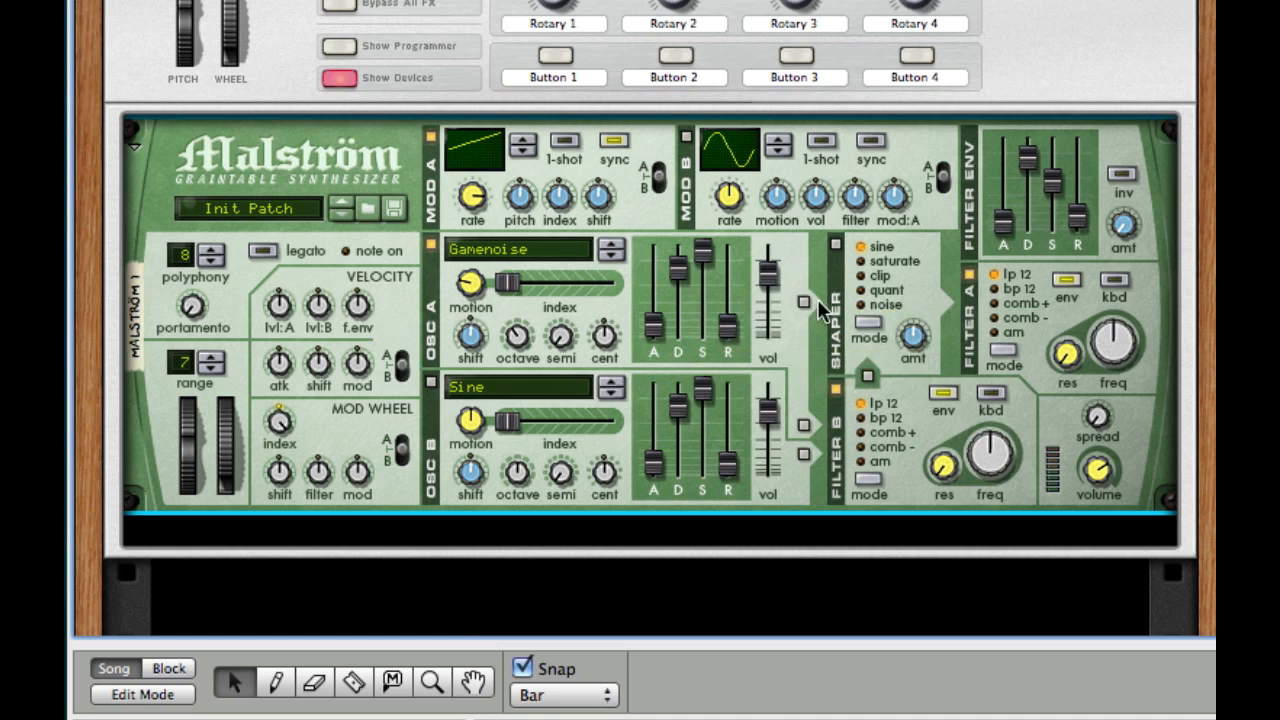
pyautogui.moveTo(805, 302)
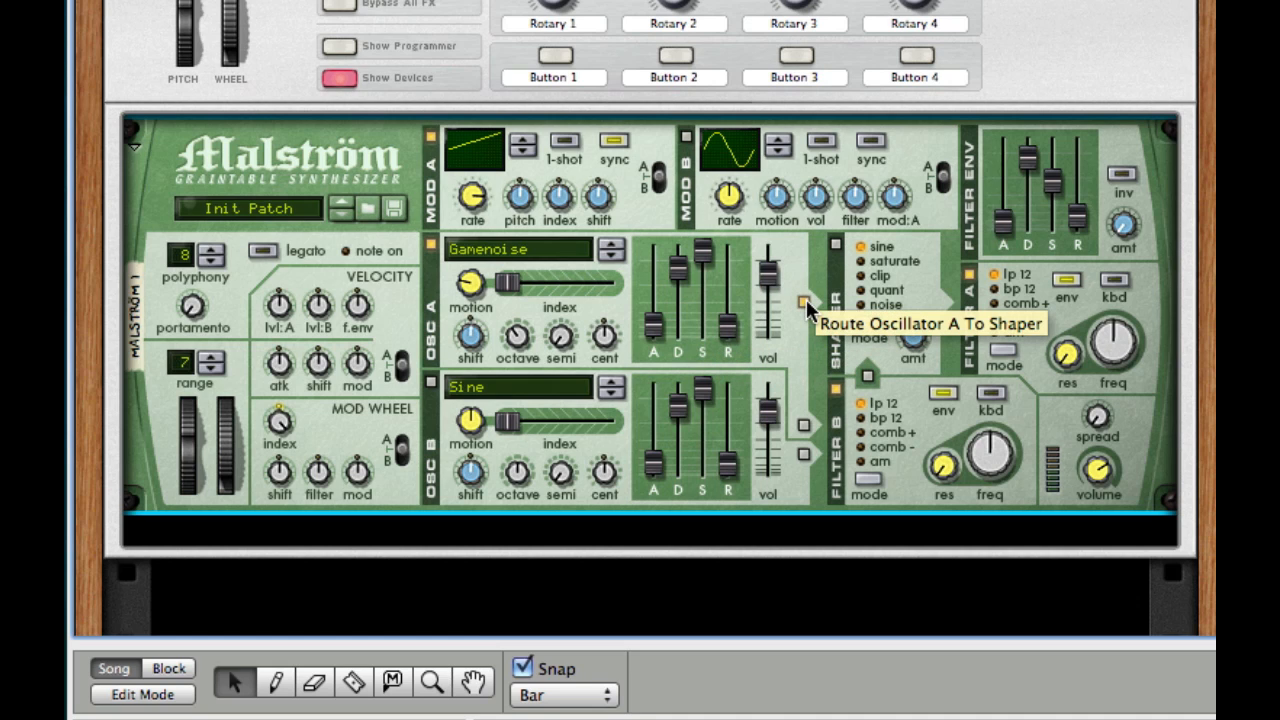
pyautogui.moveTo(470, 420)
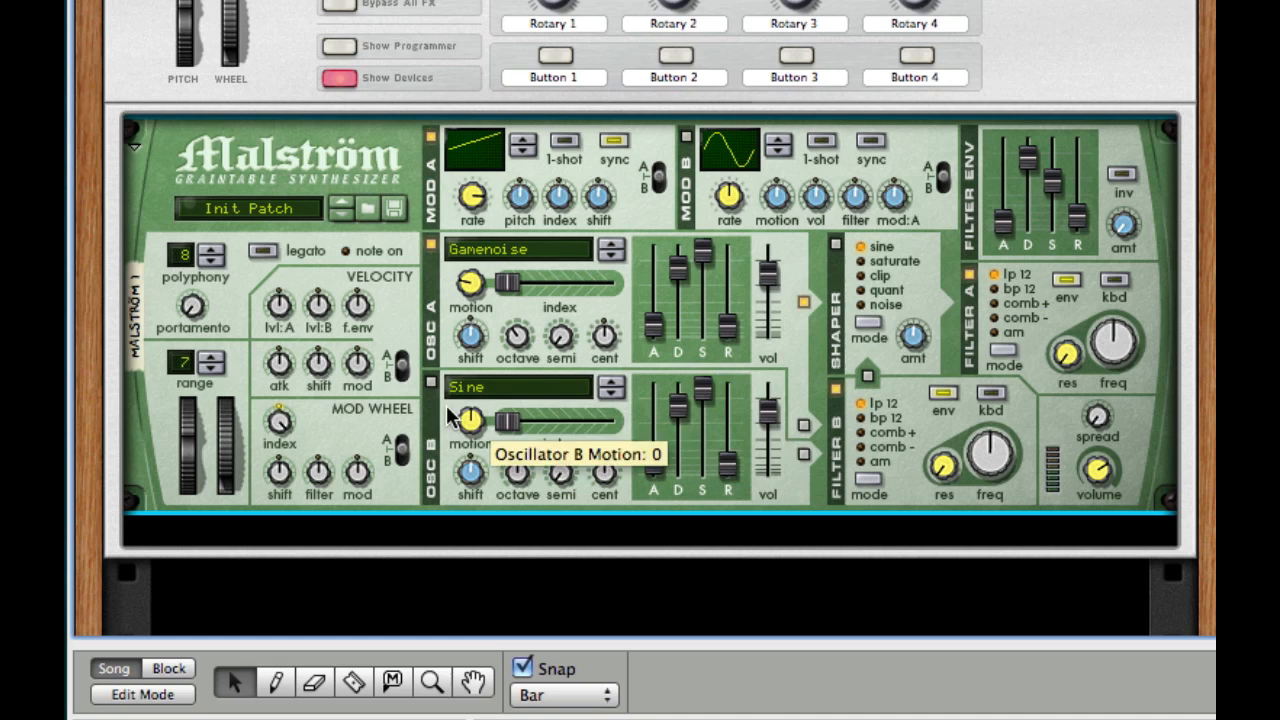
pyautogui.moveTo(435, 388)
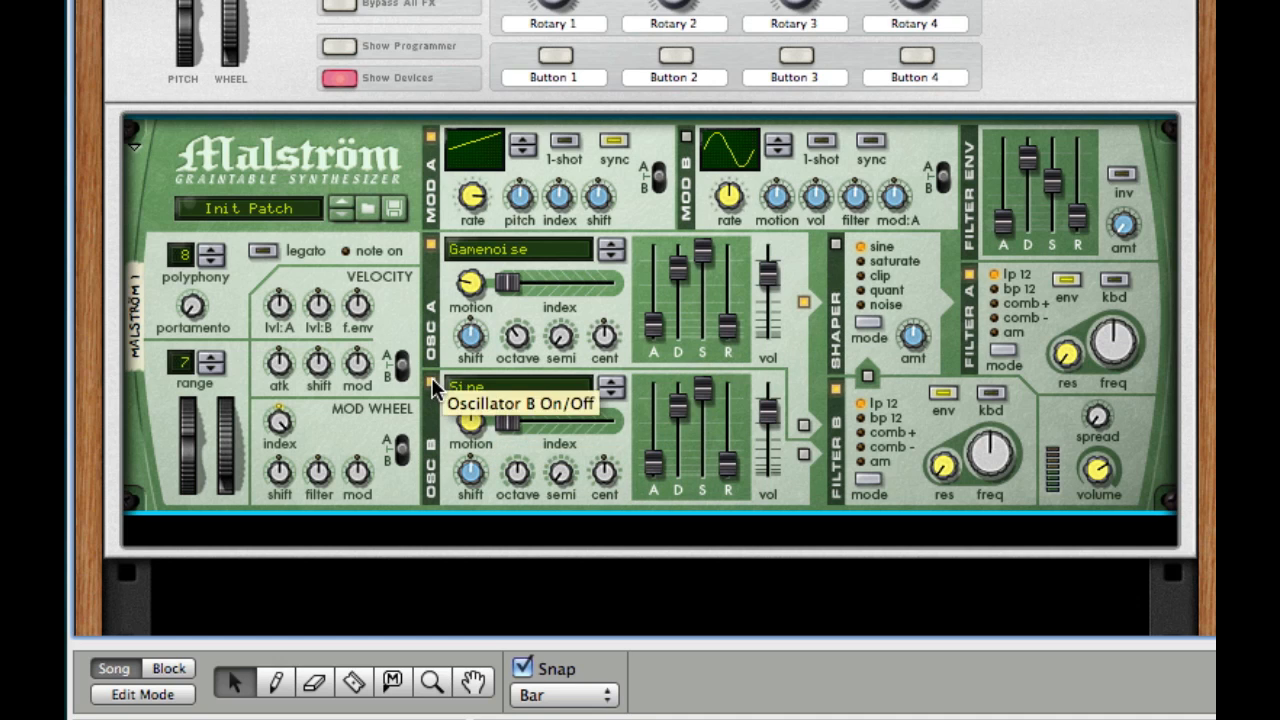
# Open oscillator B's waveform list to choose FMBass
pyautogui.click(520, 386)
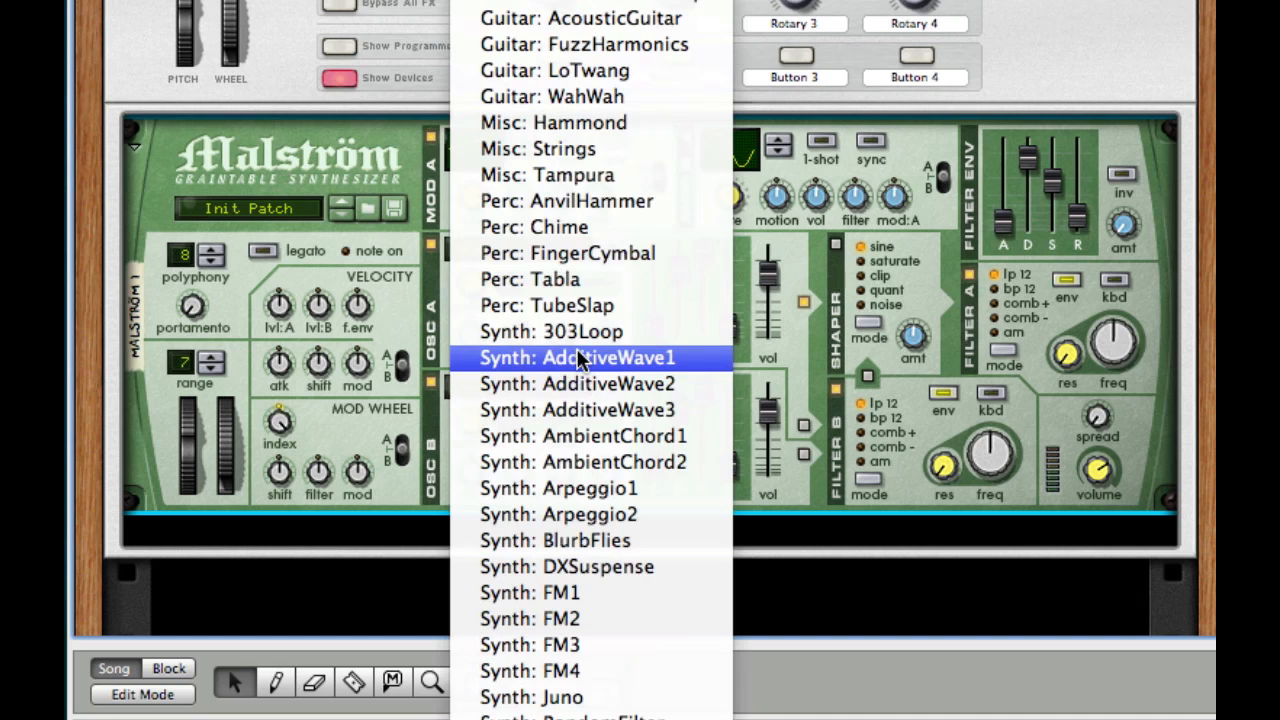
pyautogui.moveTo(152, 75)
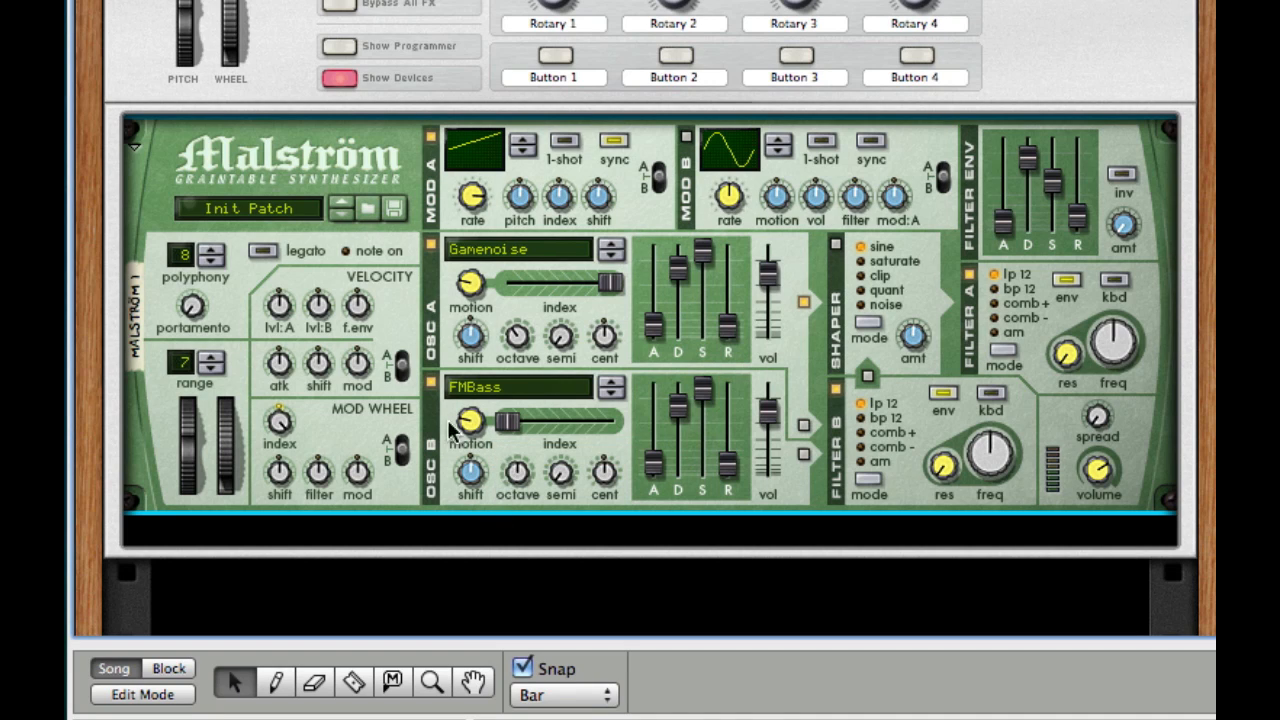
pyautogui.moveTo(805, 460)
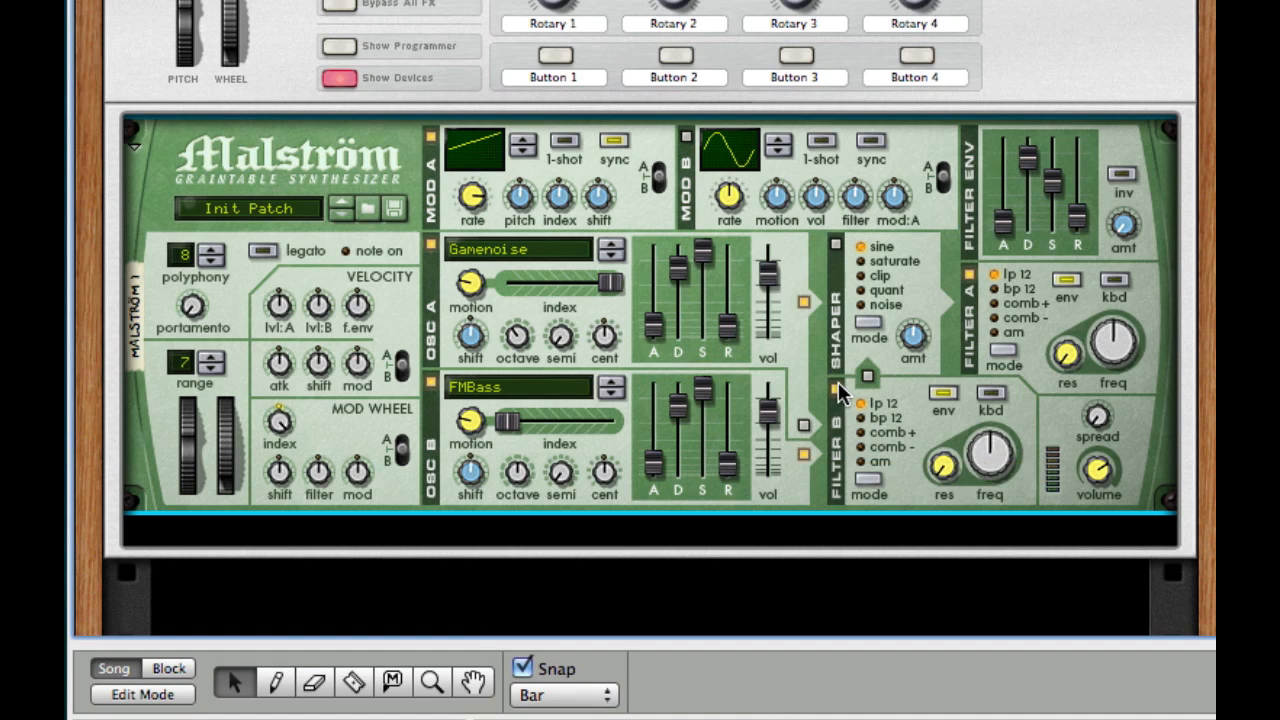
pyautogui.moveTo(840, 385)
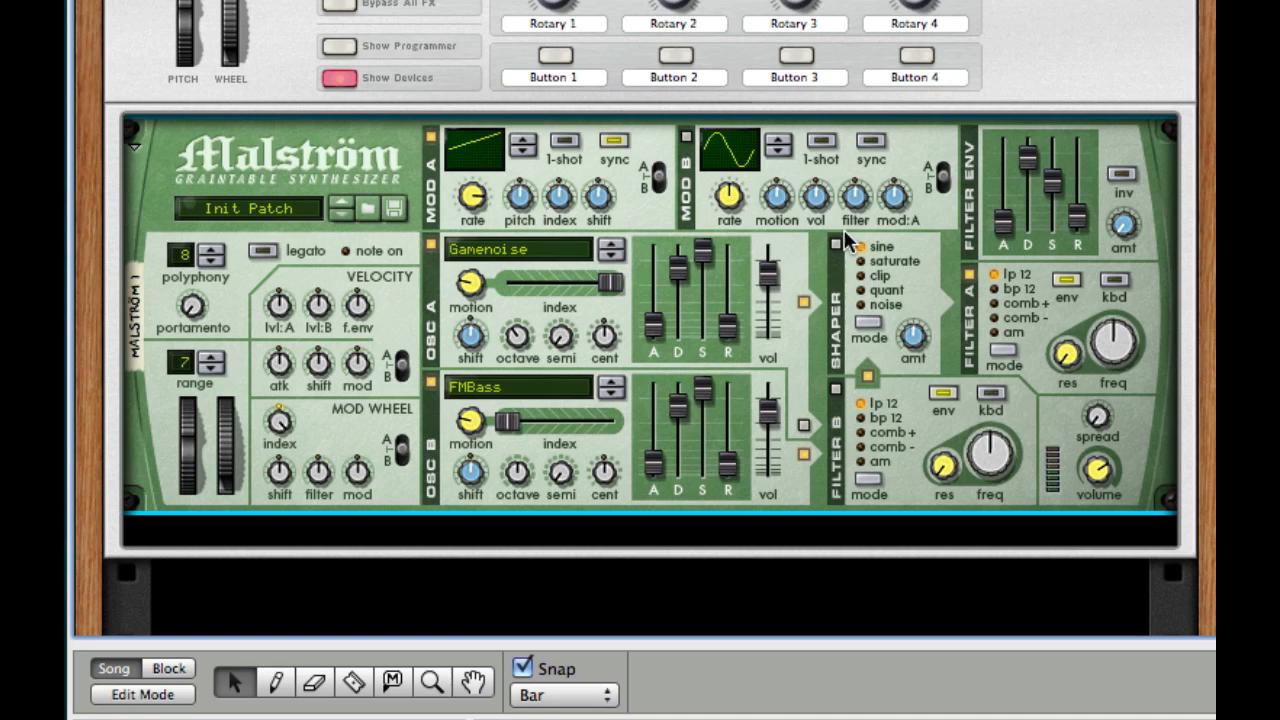
pyautogui.moveTo(836, 245)
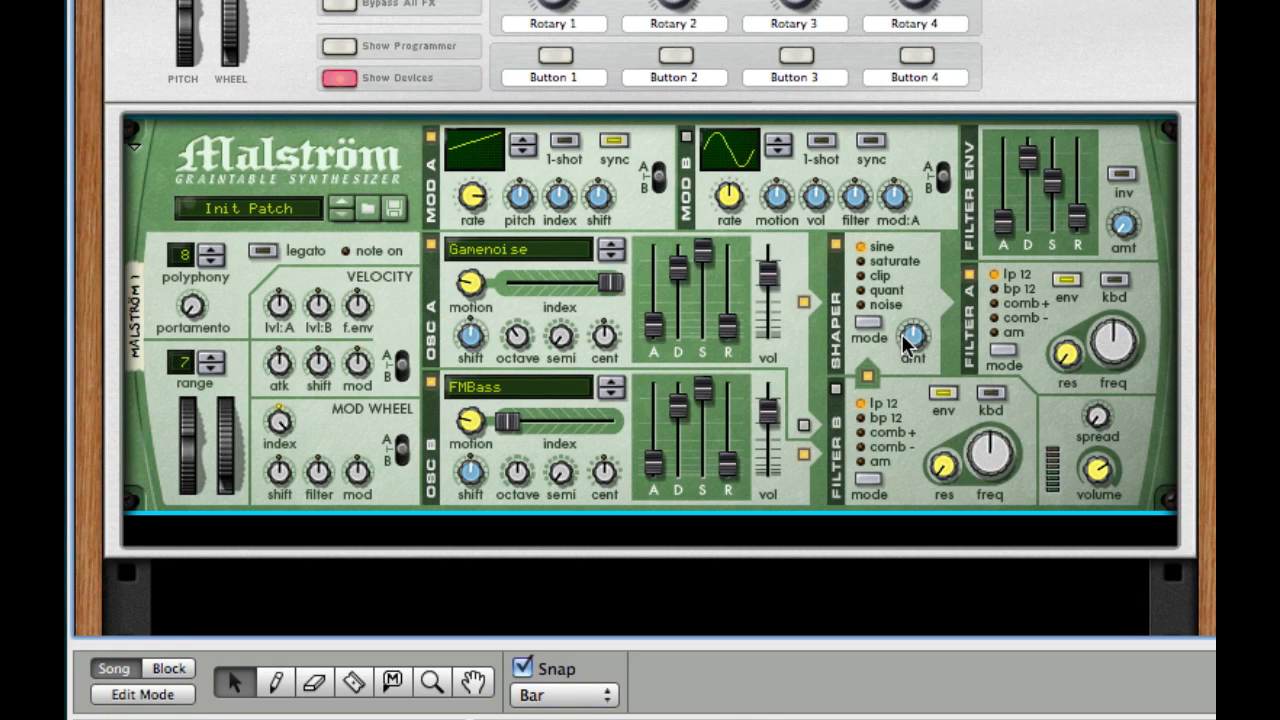
pyautogui.moveTo(968, 352)
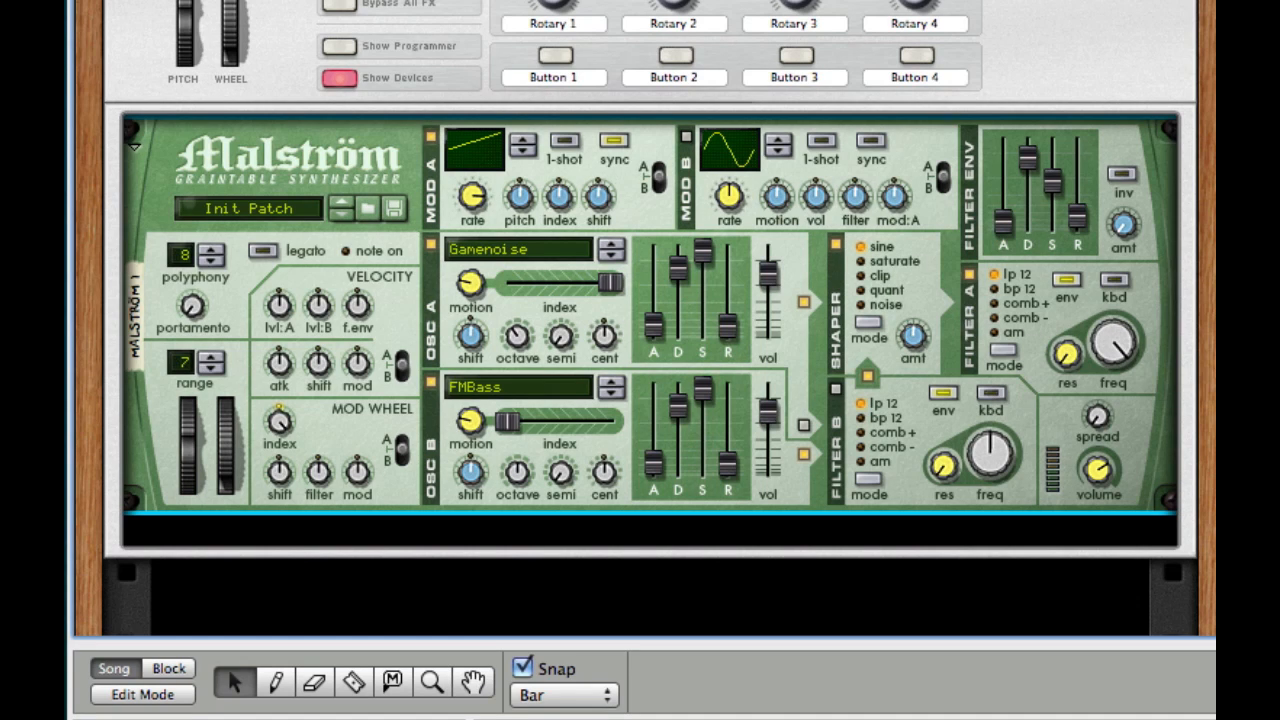
pyautogui.moveTo(1113, 285)
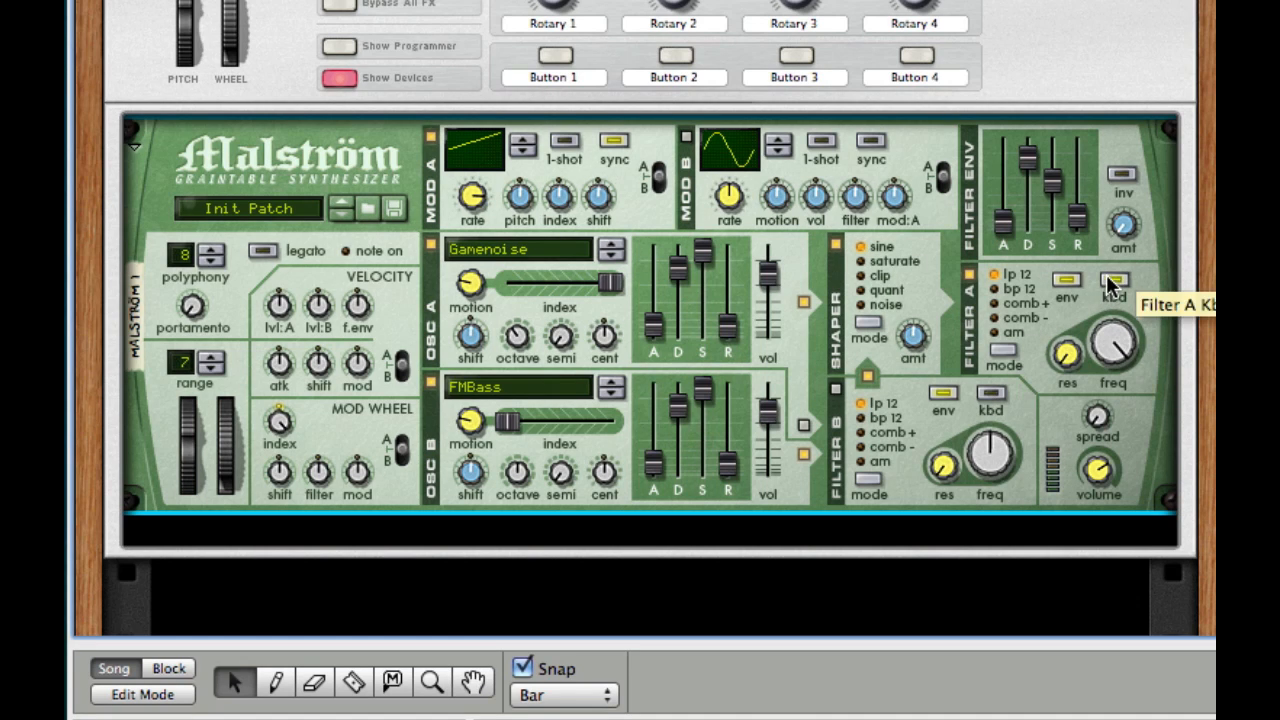
pyautogui.moveTo(1115, 262)
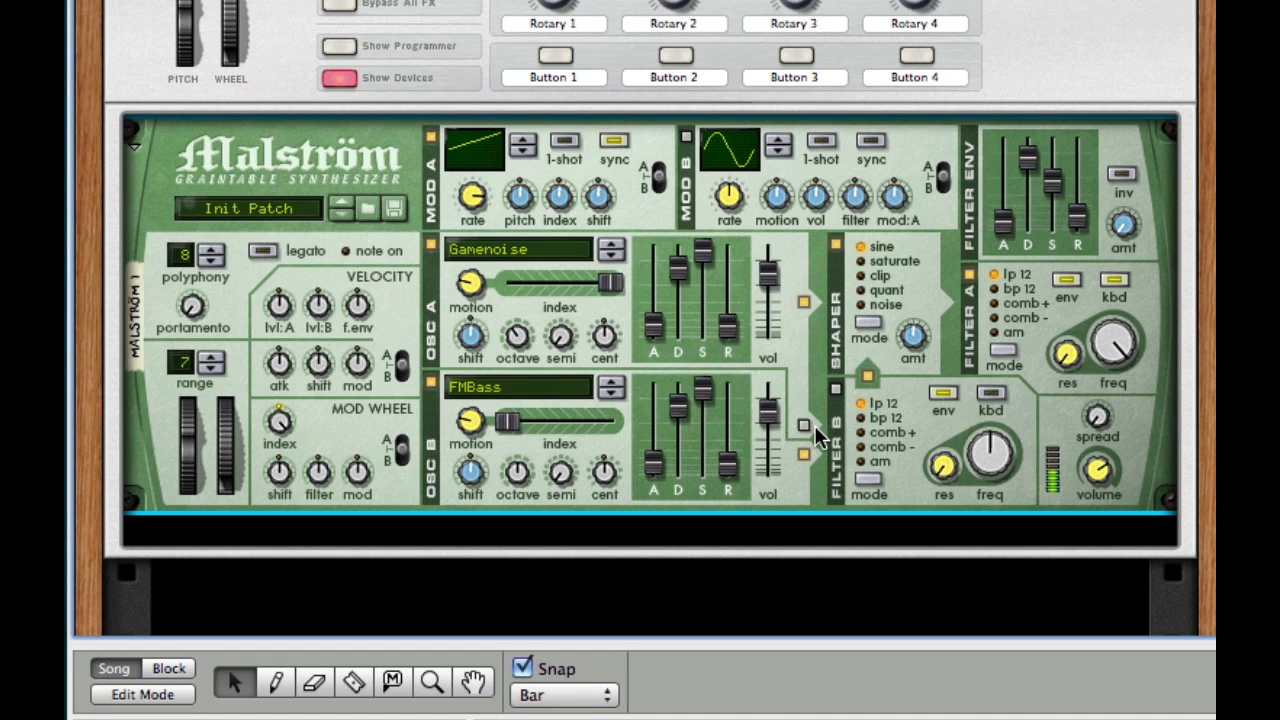
pyautogui.moveTo(775, 518)
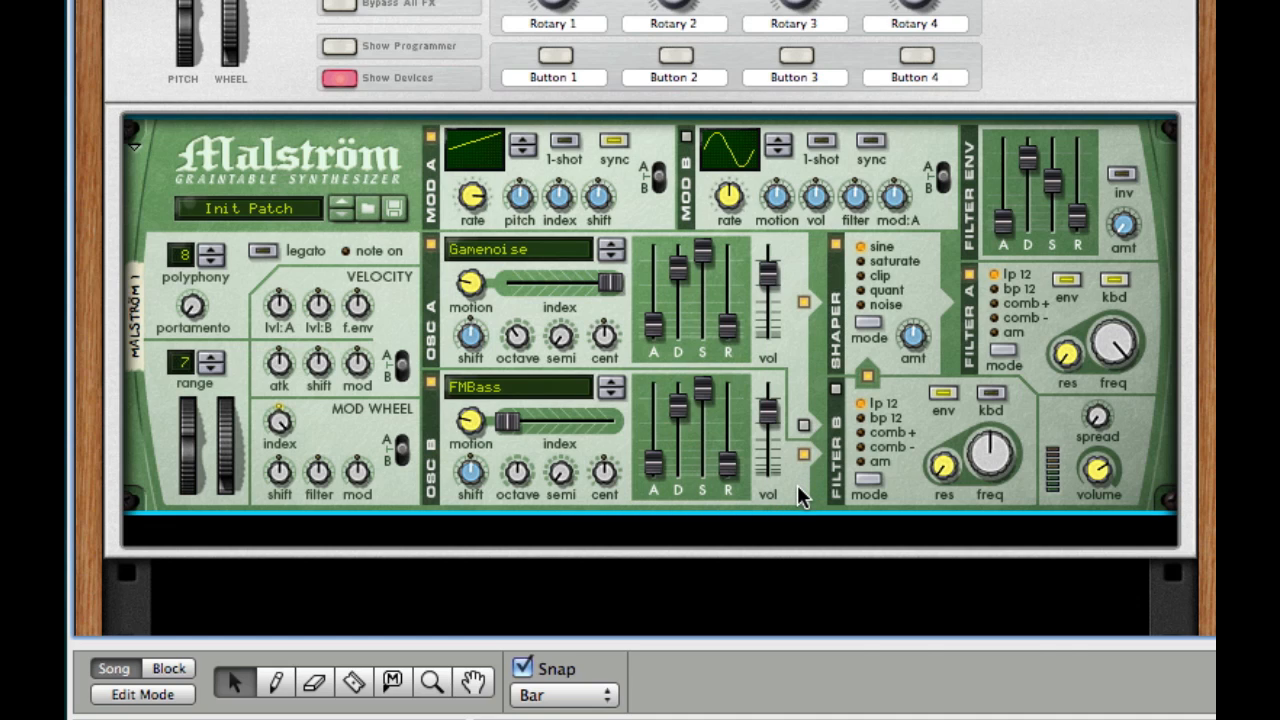
# Bring up the add-device menu in the empty rack space
pyautogui.rightClick(800, 495)
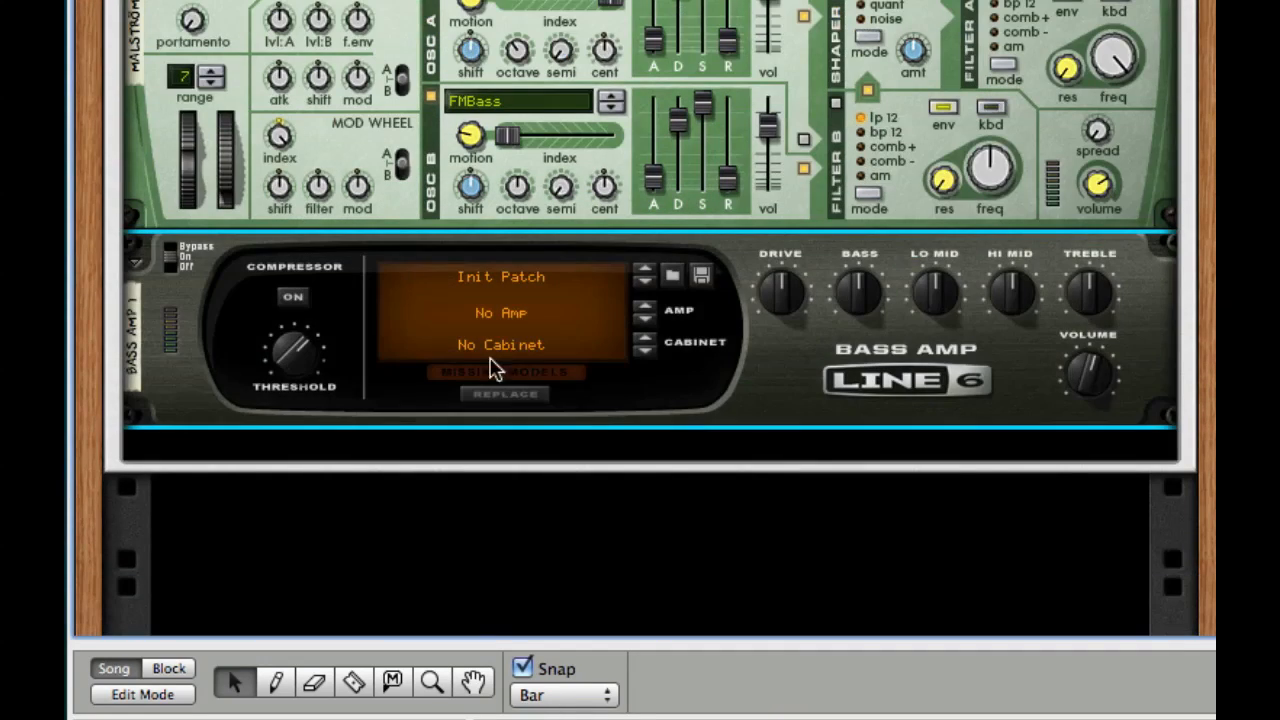
pyautogui.moveTo(293, 297)
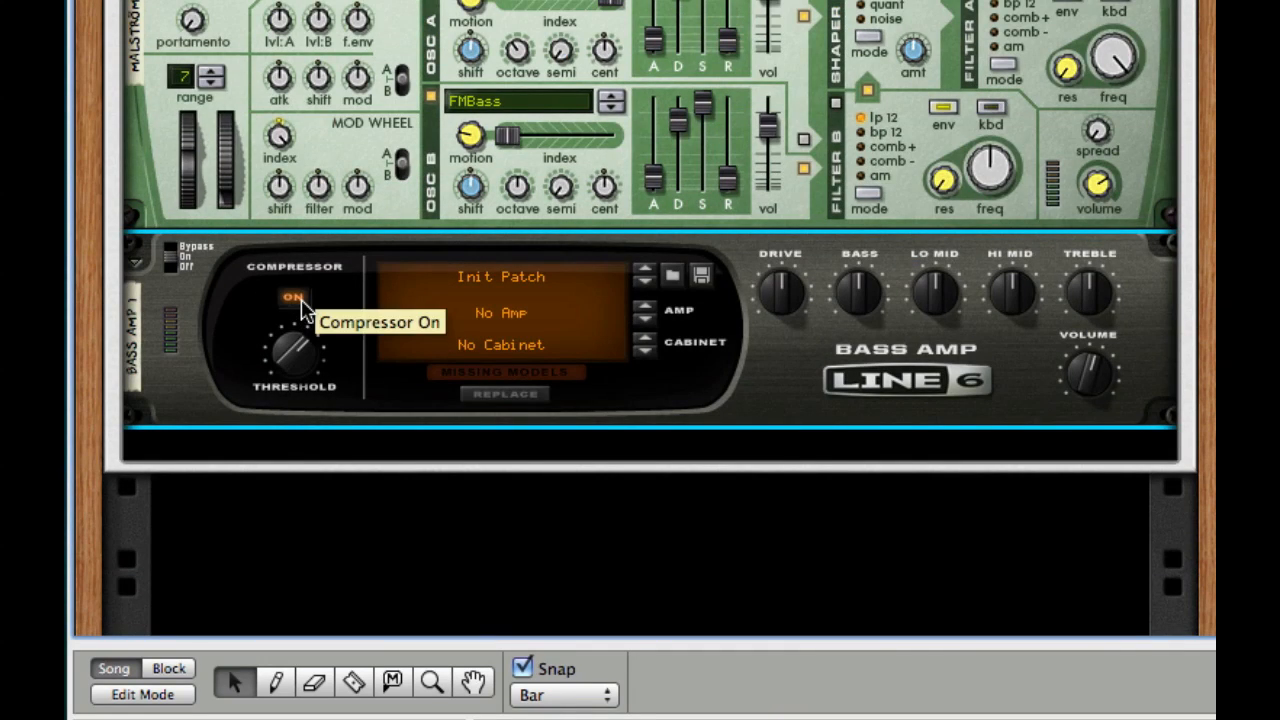
# Bring up the rack menu to add another device below the Line 6 Bass Amp
pyautogui.rightClick(840, 420)
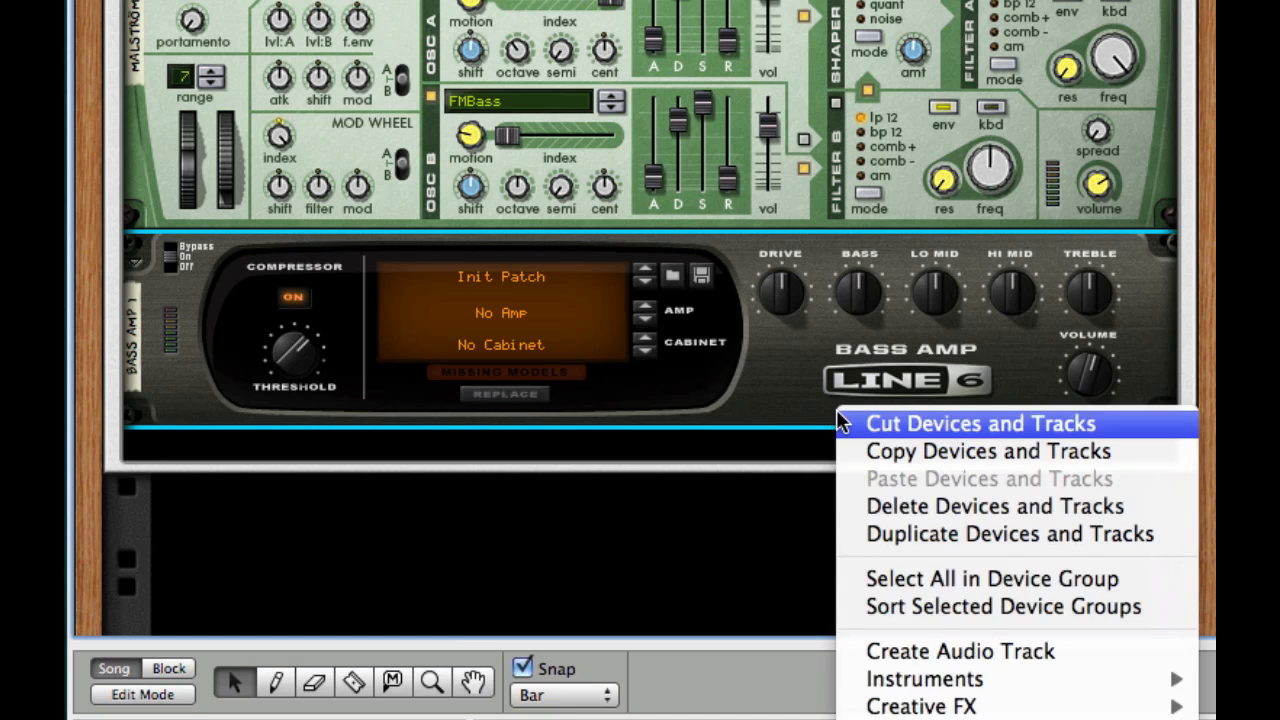
pyautogui.moveTo(1043, 706)
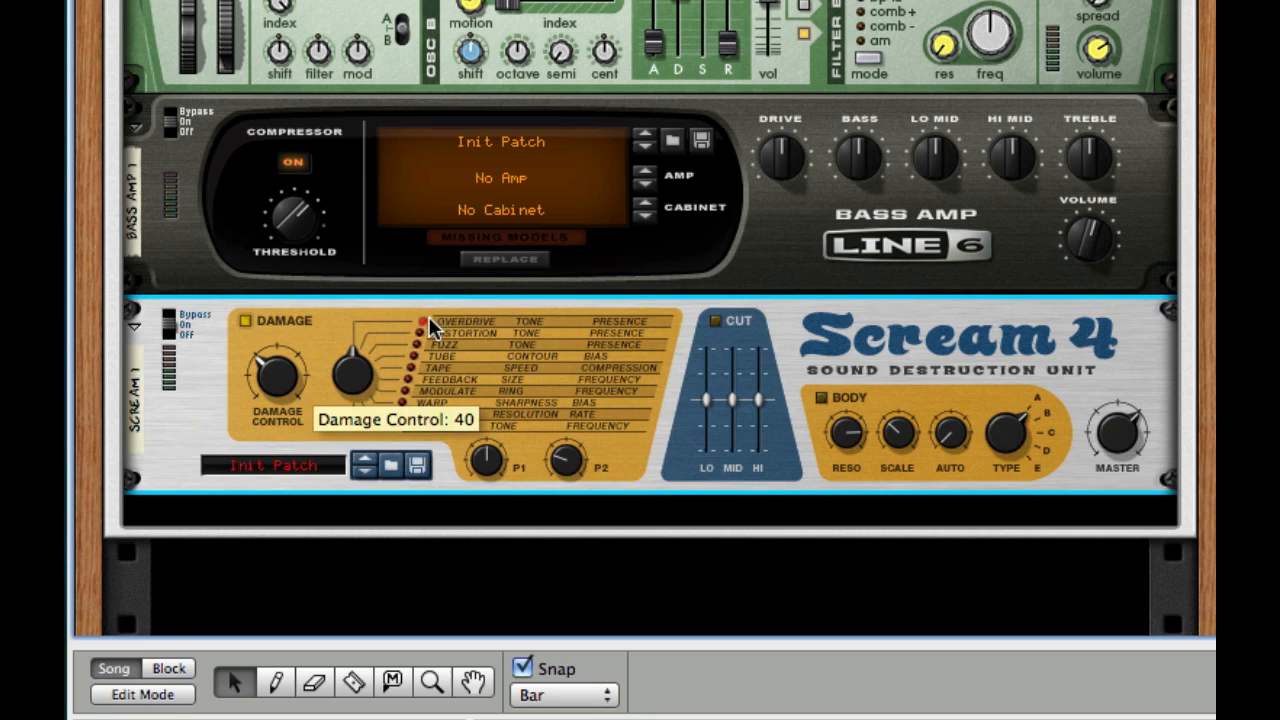
pyautogui.moveTo(362, 385)
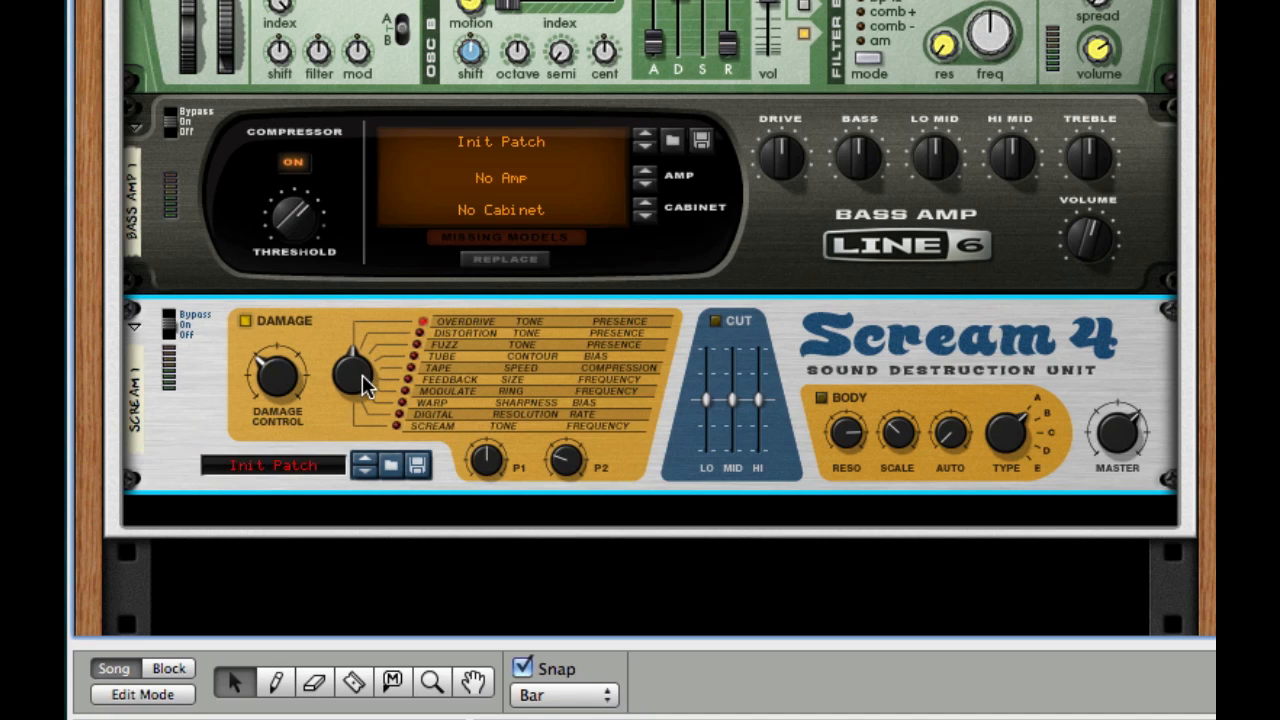
# Switch Scream 4's damage type to Tube, then open its device context menu
pyautogui.moveTo(487, 458); pyautogui.dragTo(495, 450)
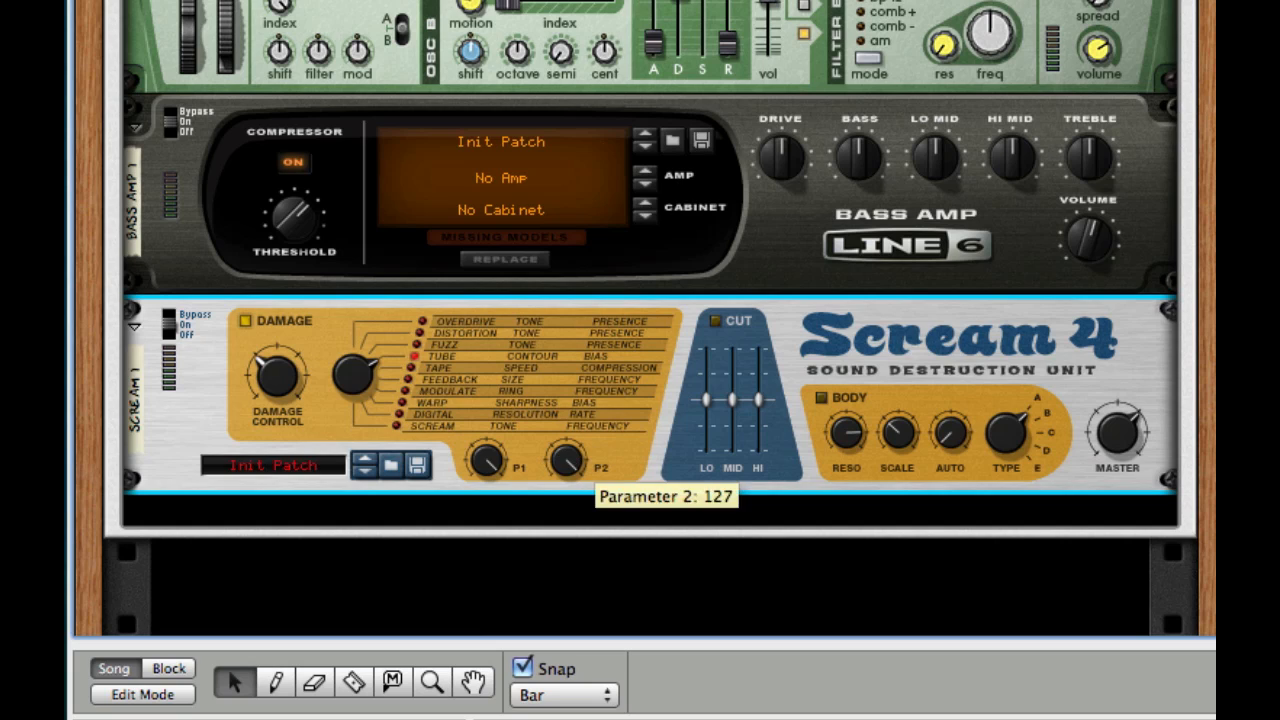
pyautogui.moveTo(838, 390)
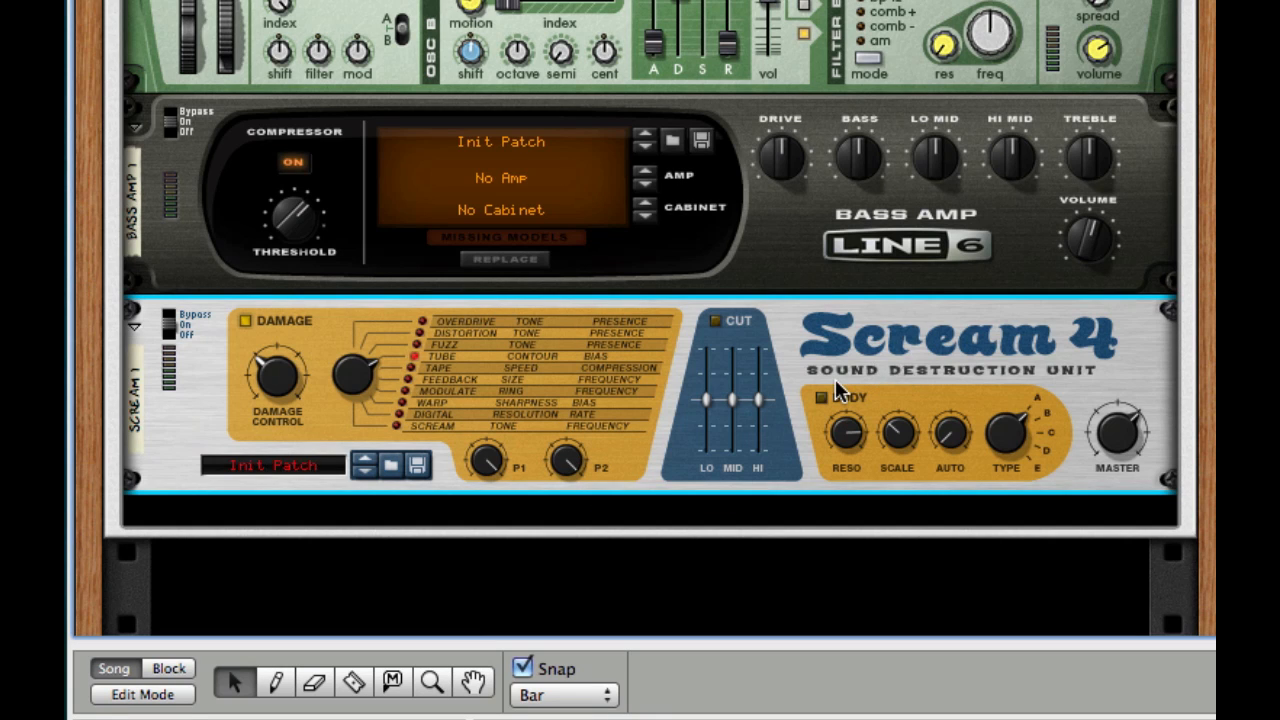
pyautogui.moveTo(838, 393)
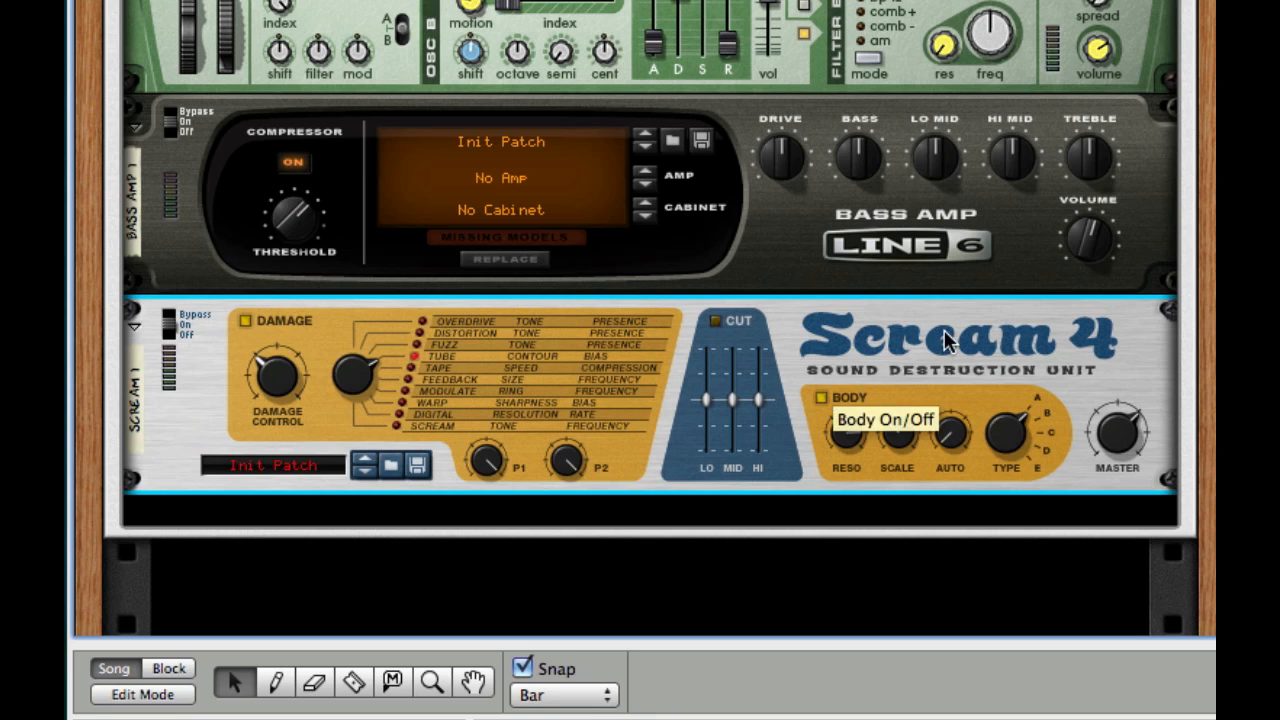
pyautogui.moveTo(960, 340)
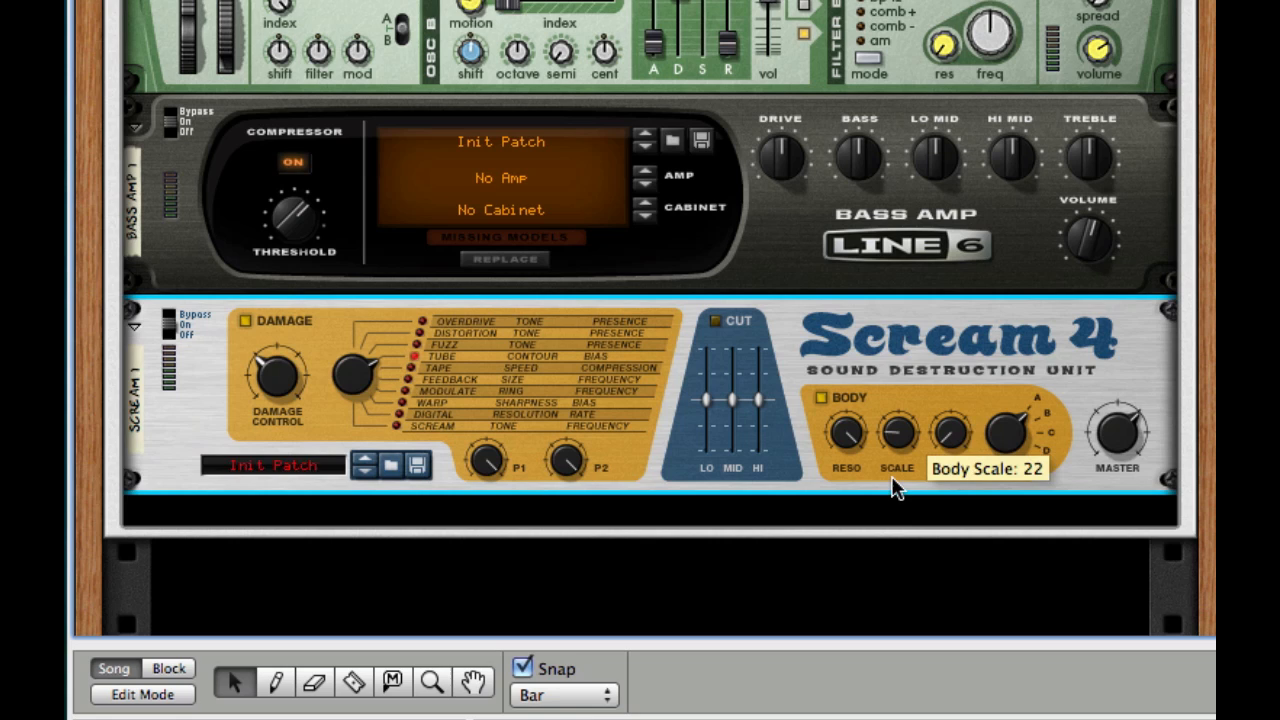
pyautogui.moveTo(965, 392)
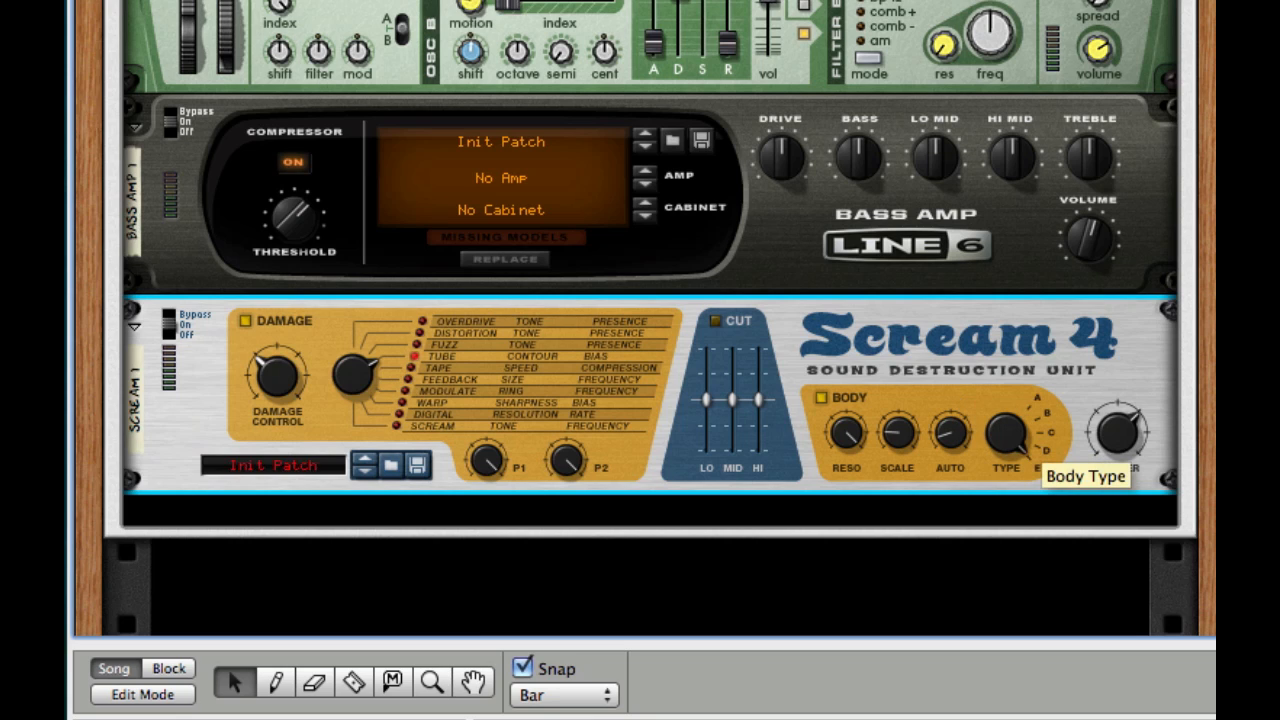
pyautogui.moveTo(878, 22)
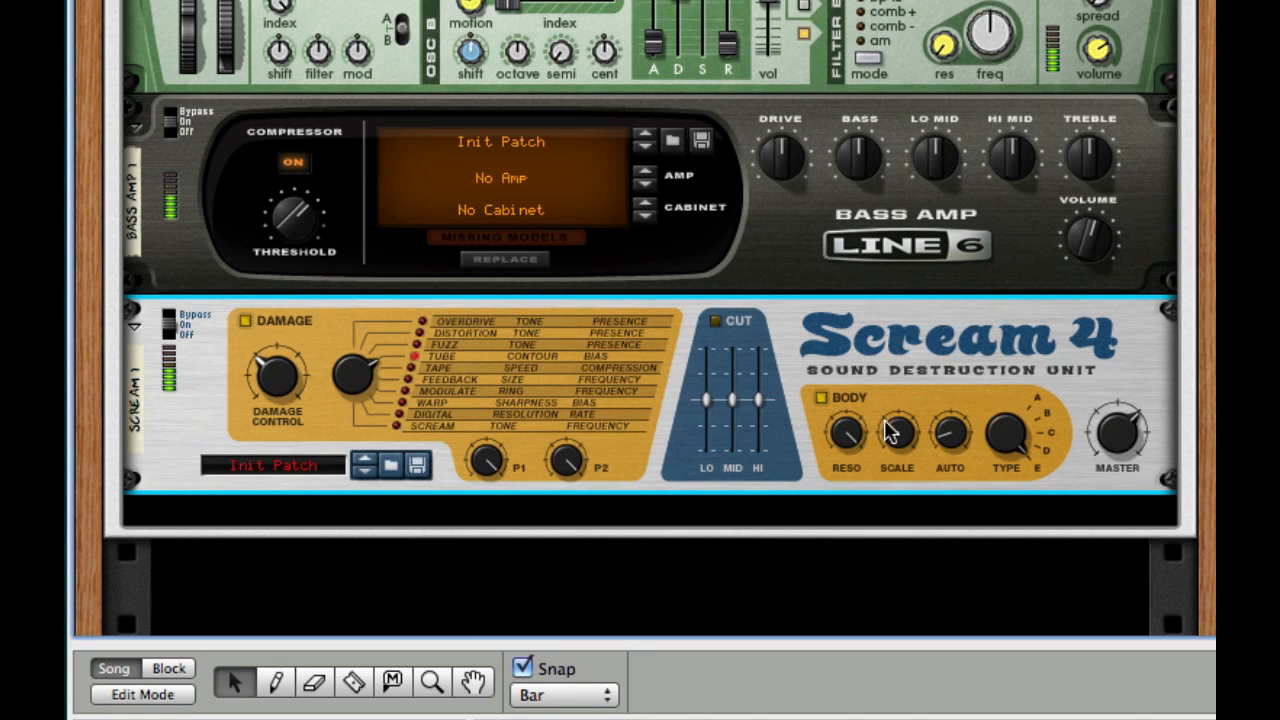
pyautogui.moveTo(822, 400)
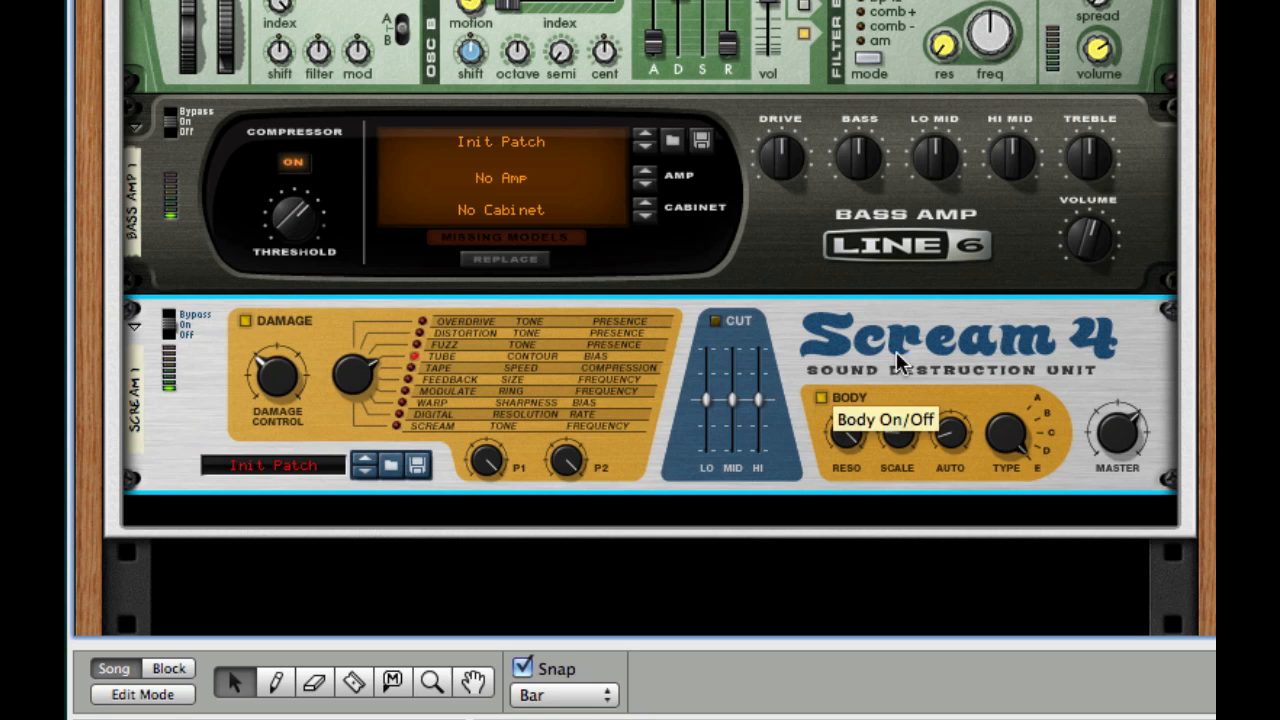
pyautogui.rightClick(900, 360)
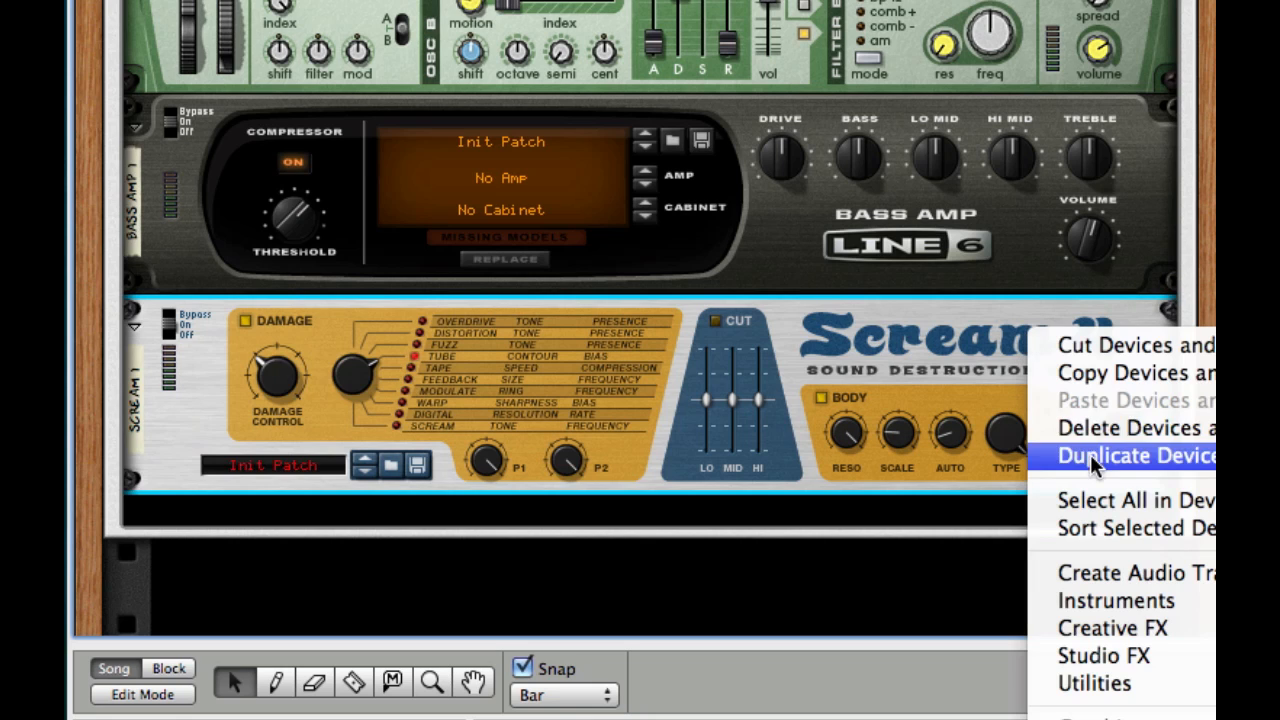
pyautogui.moveTo(900, 393)
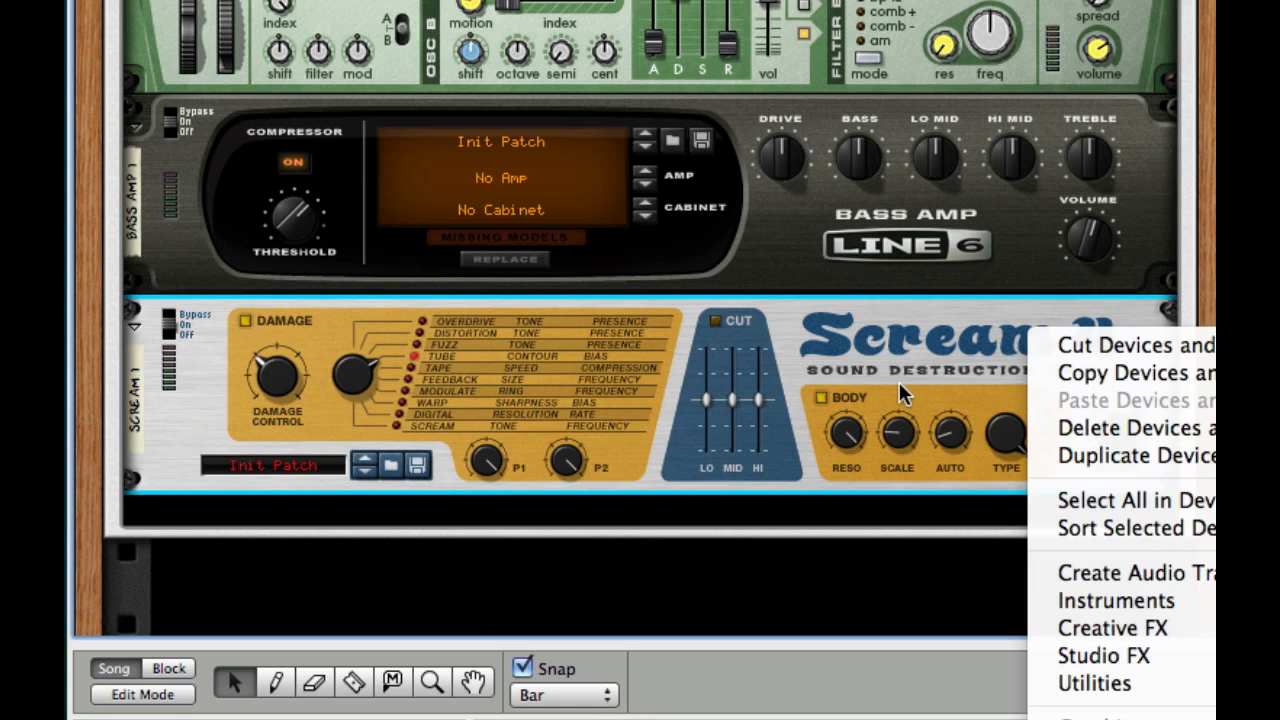
pyautogui.moveTo(1103, 655)
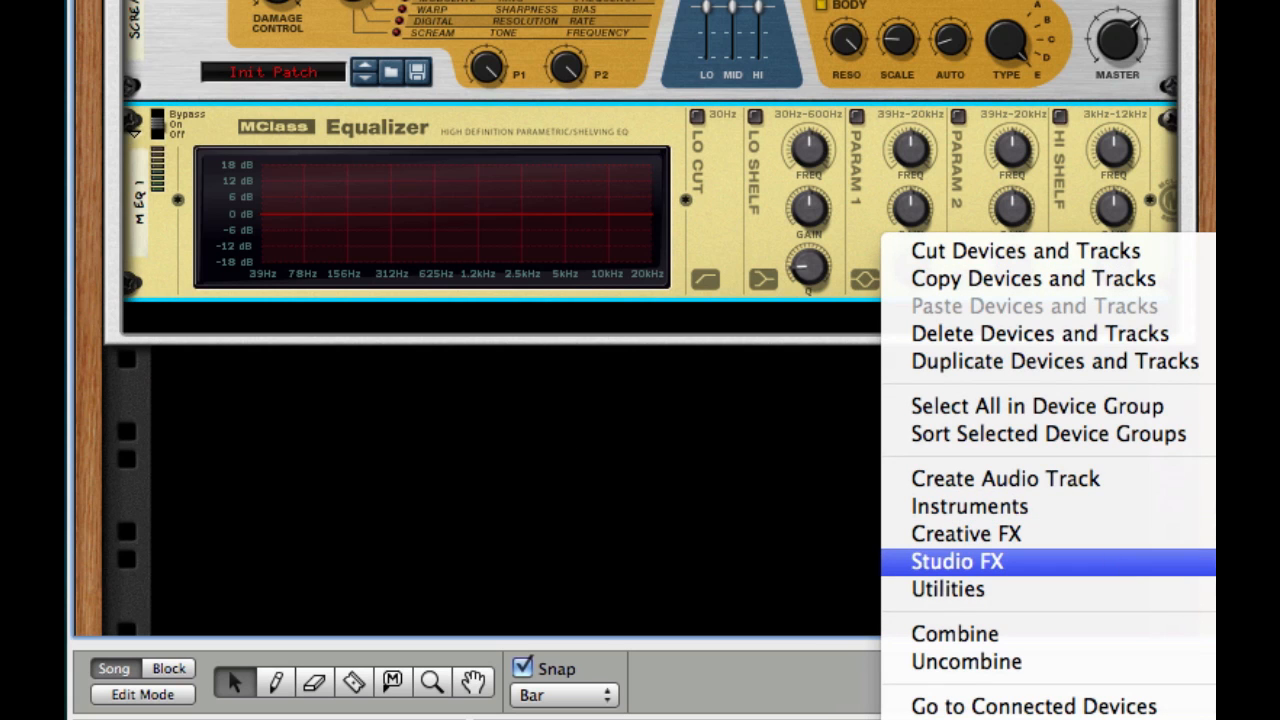
# Add a second MClass Equalizer below the first
pyautogui.click(956, 561)
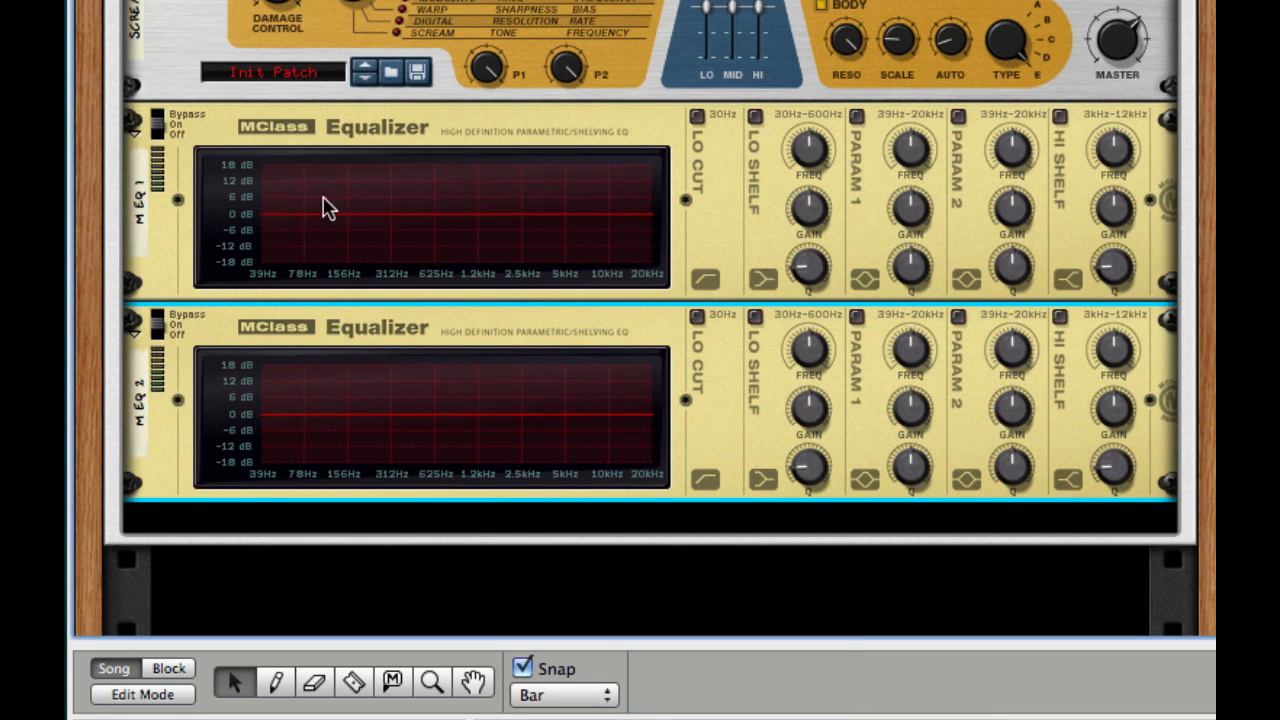
pyautogui.click(697, 117)
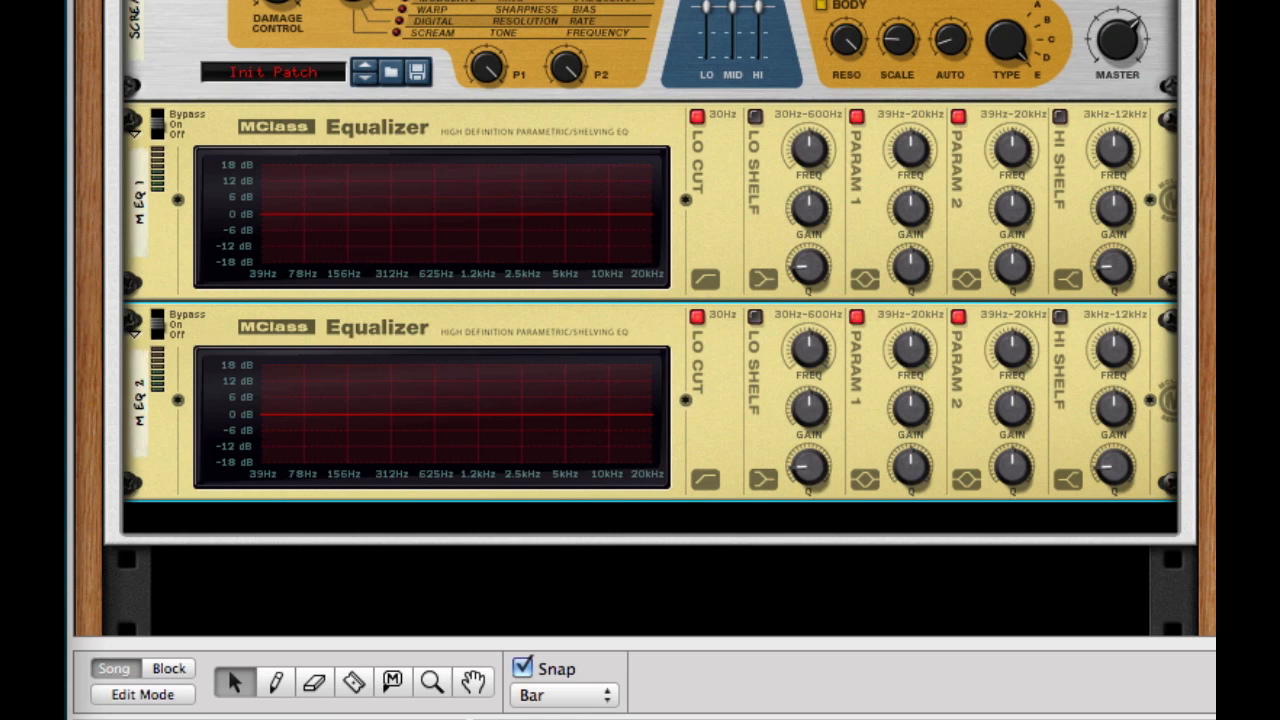
pyautogui.moveTo(935, 143)
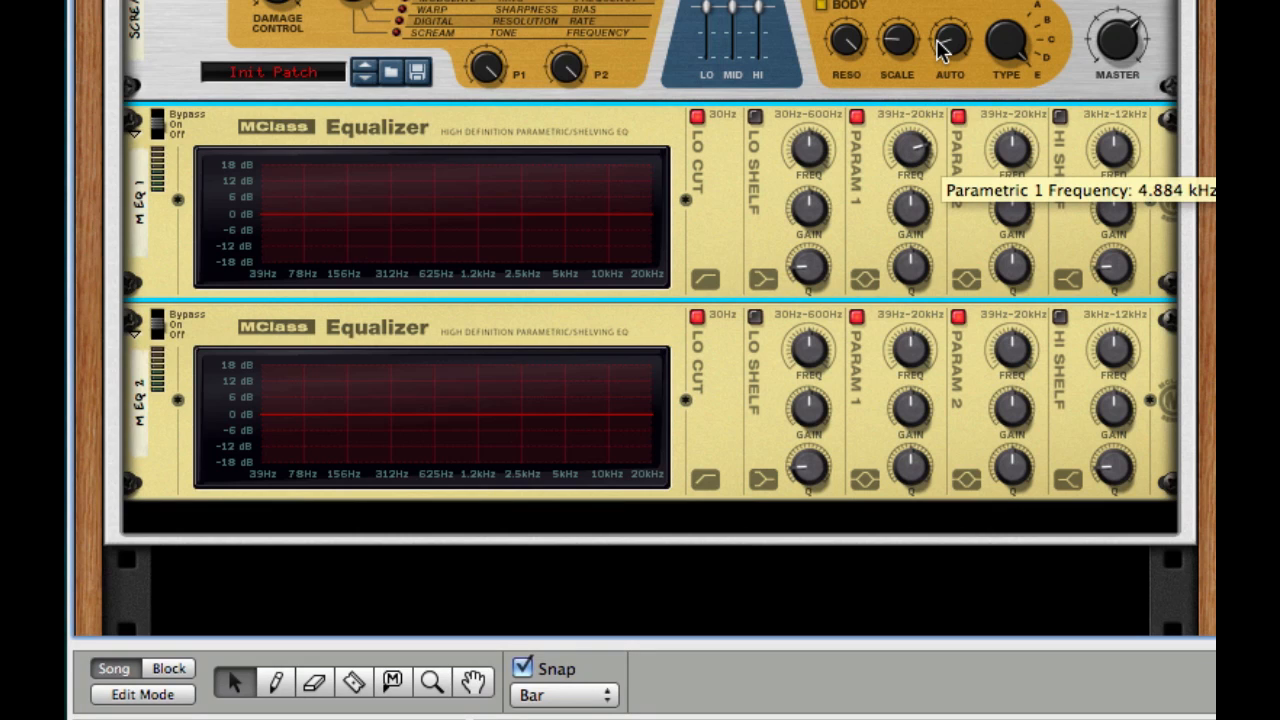
pyautogui.moveTo(942, 52)
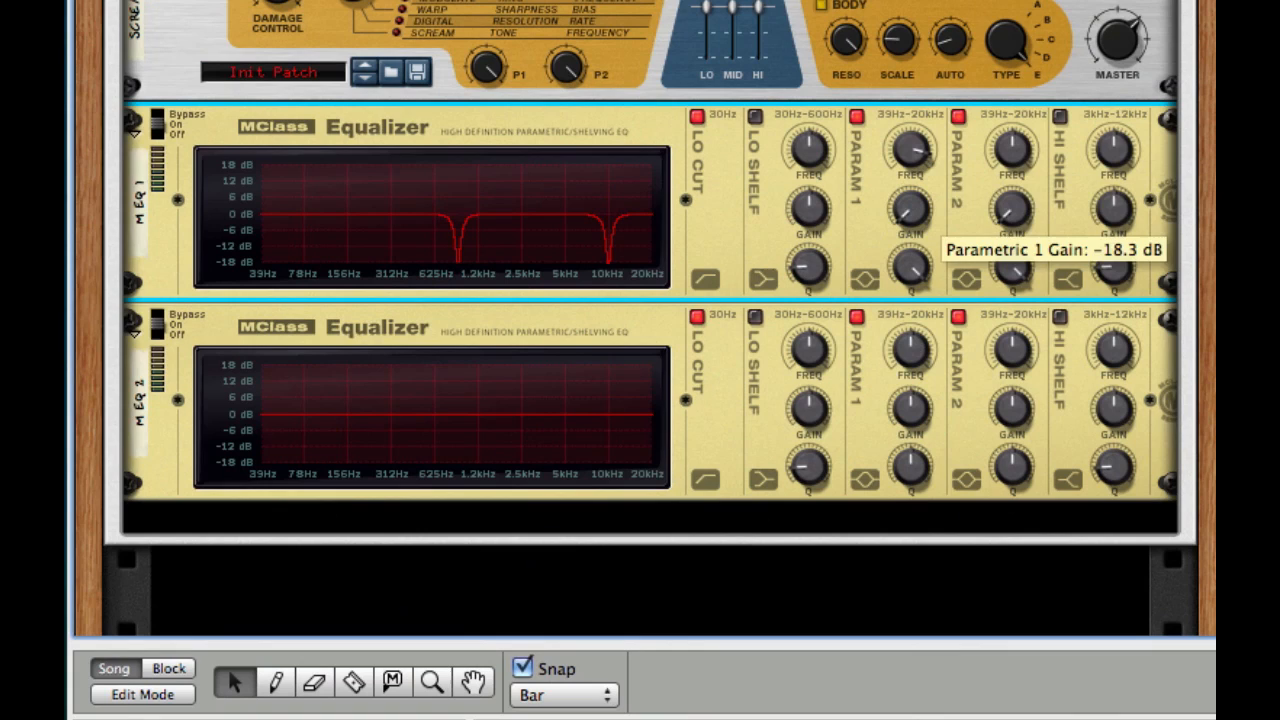
pyautogui.moveTo(908, 278)
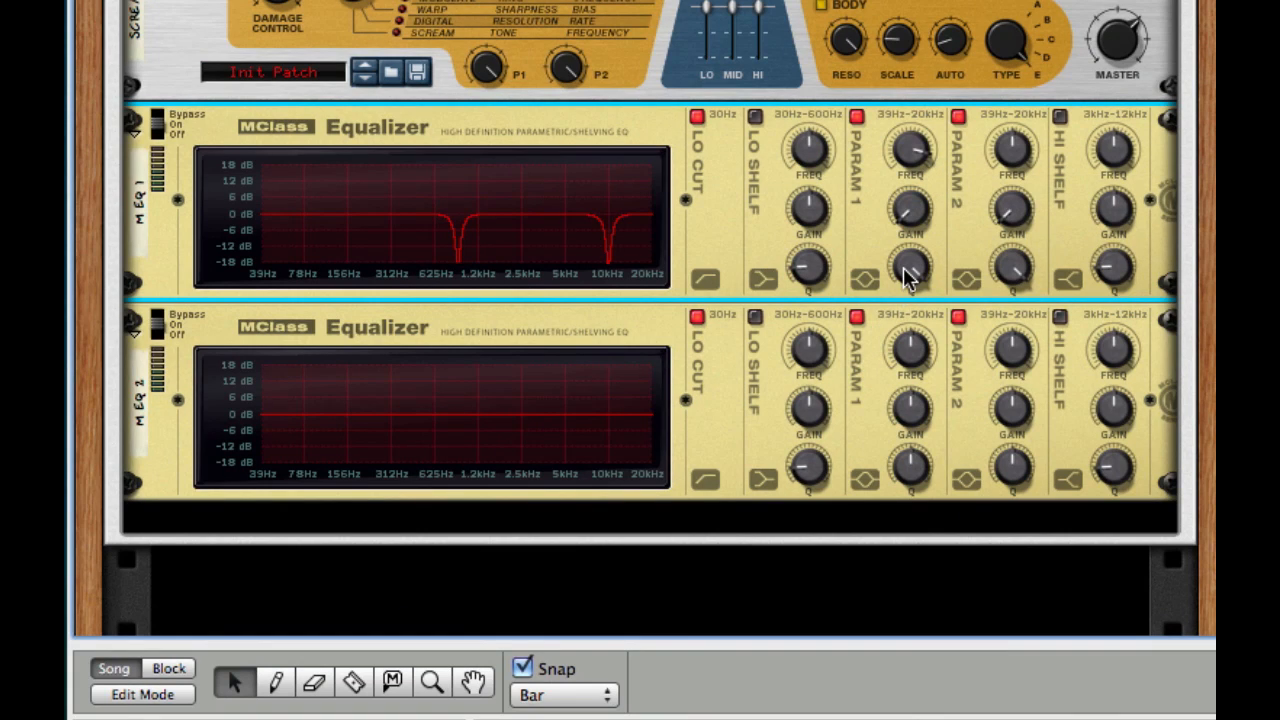
pyautogui.moveTo(880, 335)
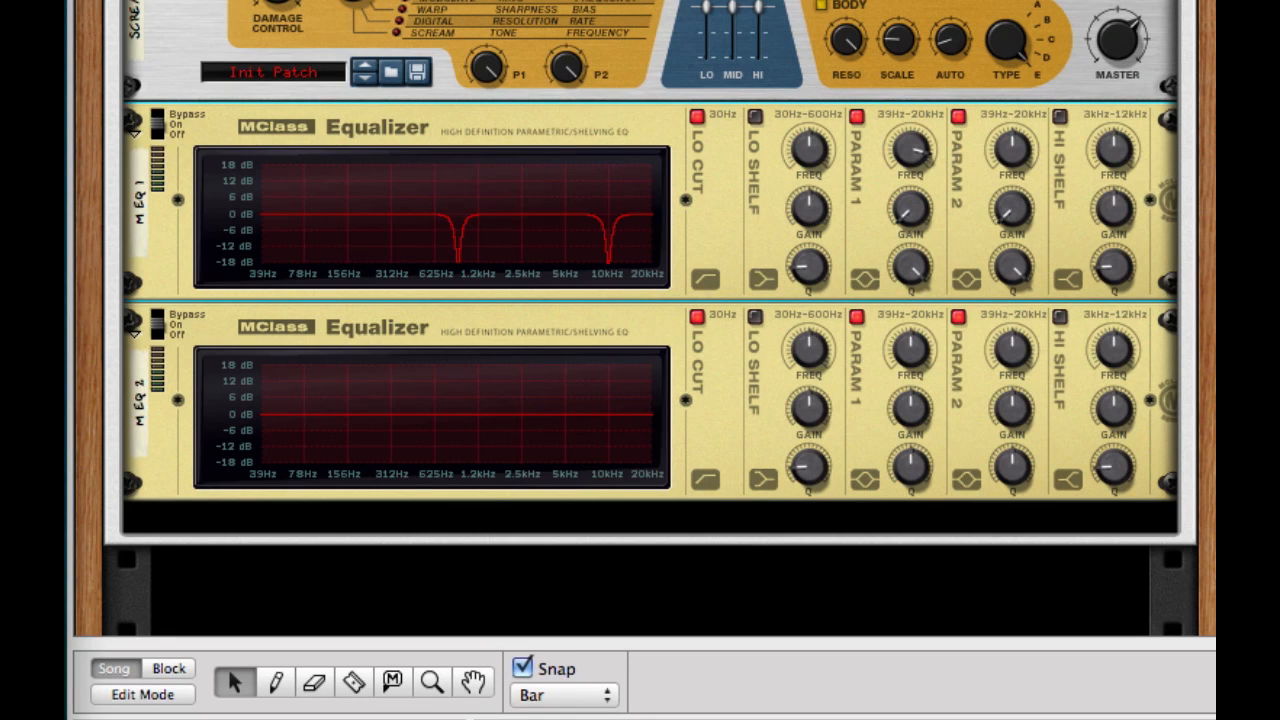
pyautogui.moveTo(1060, 347)
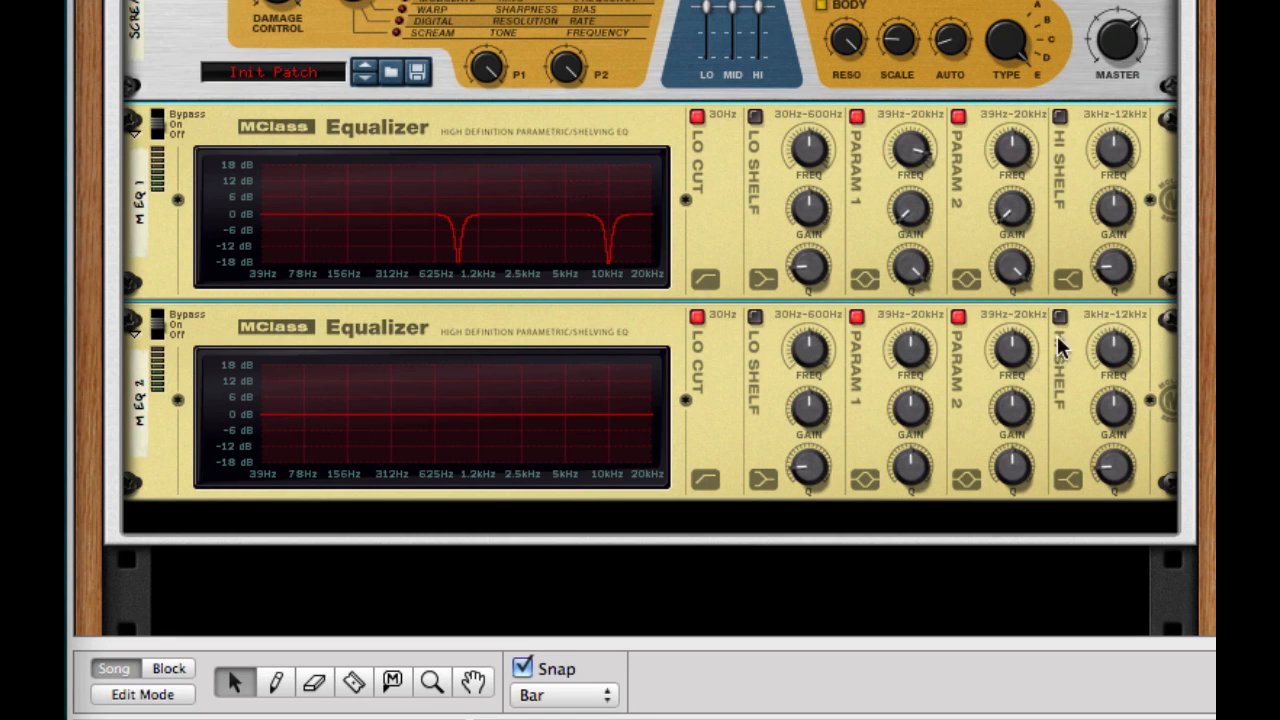
pyautogui.moveTo(915, 363)
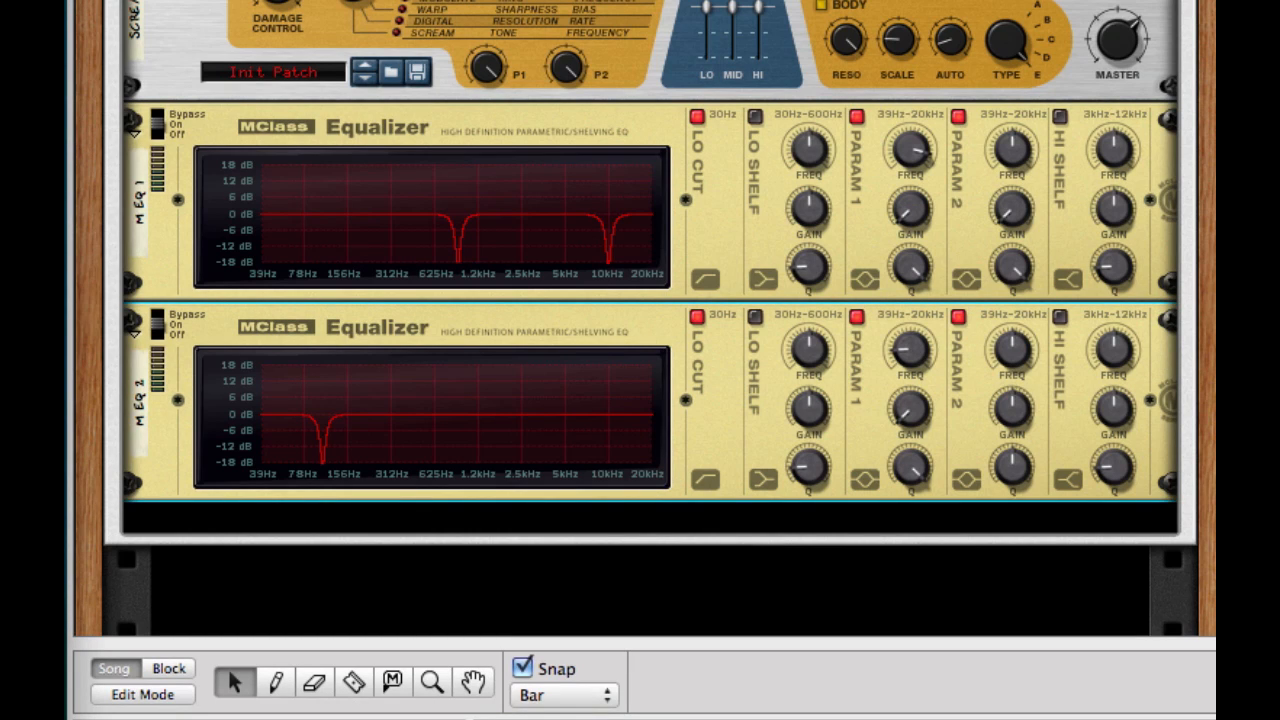
pyautogui.moveTo(1009, 345)
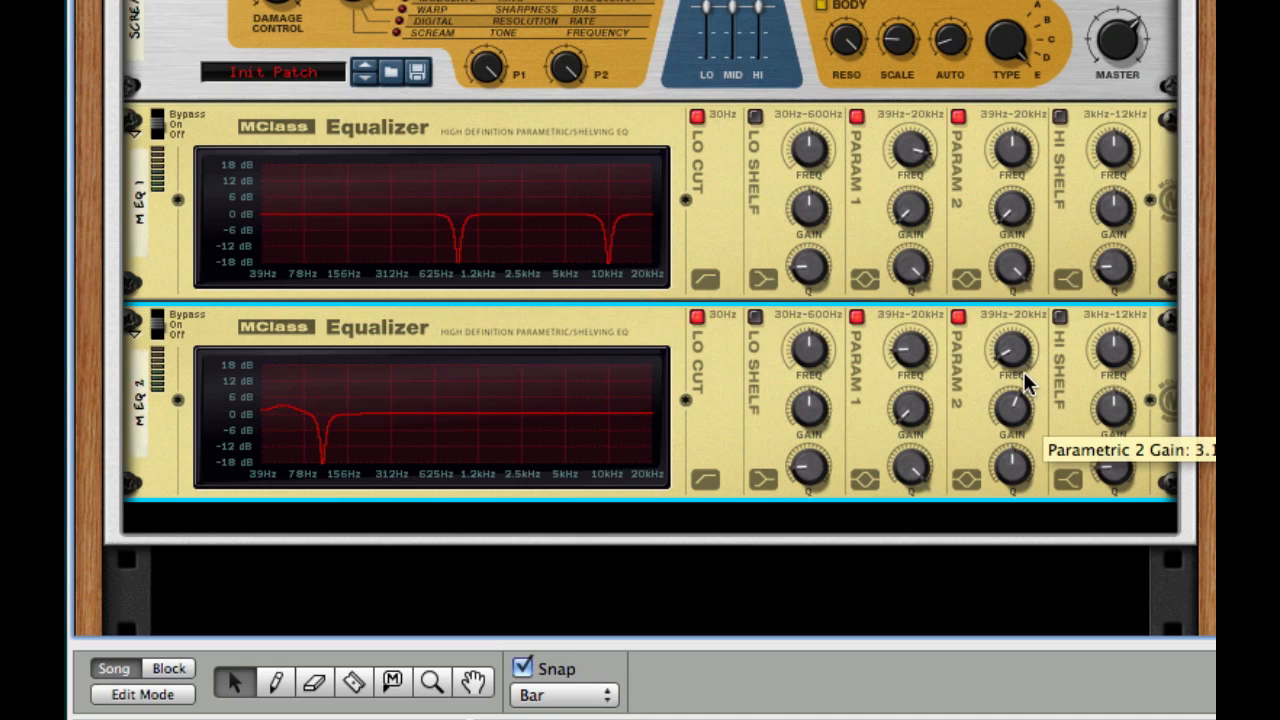
# Raise MEQ 2's second parametric band gain slightly, boosting just below the 100 Hz notch
pyautogui.moveTo(1012, 350); pyautogui.dragTo(1012, 400)
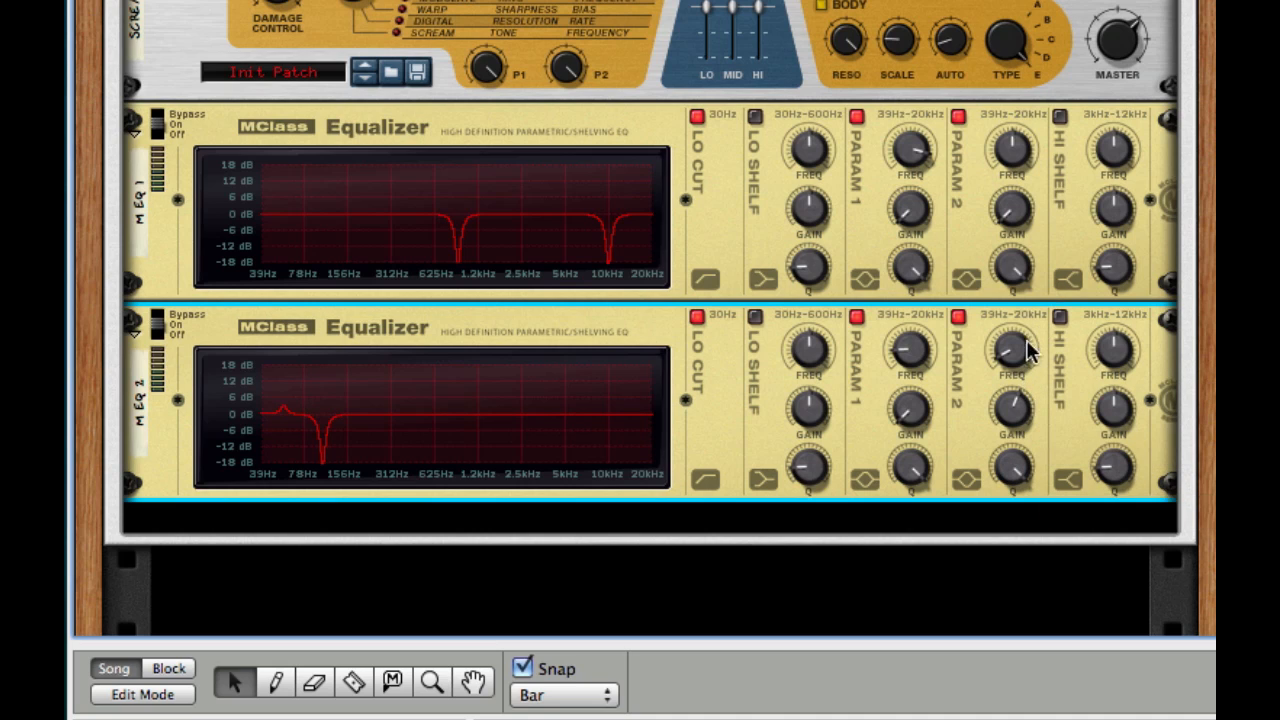
pyautogui.moveTo(1011, 405)
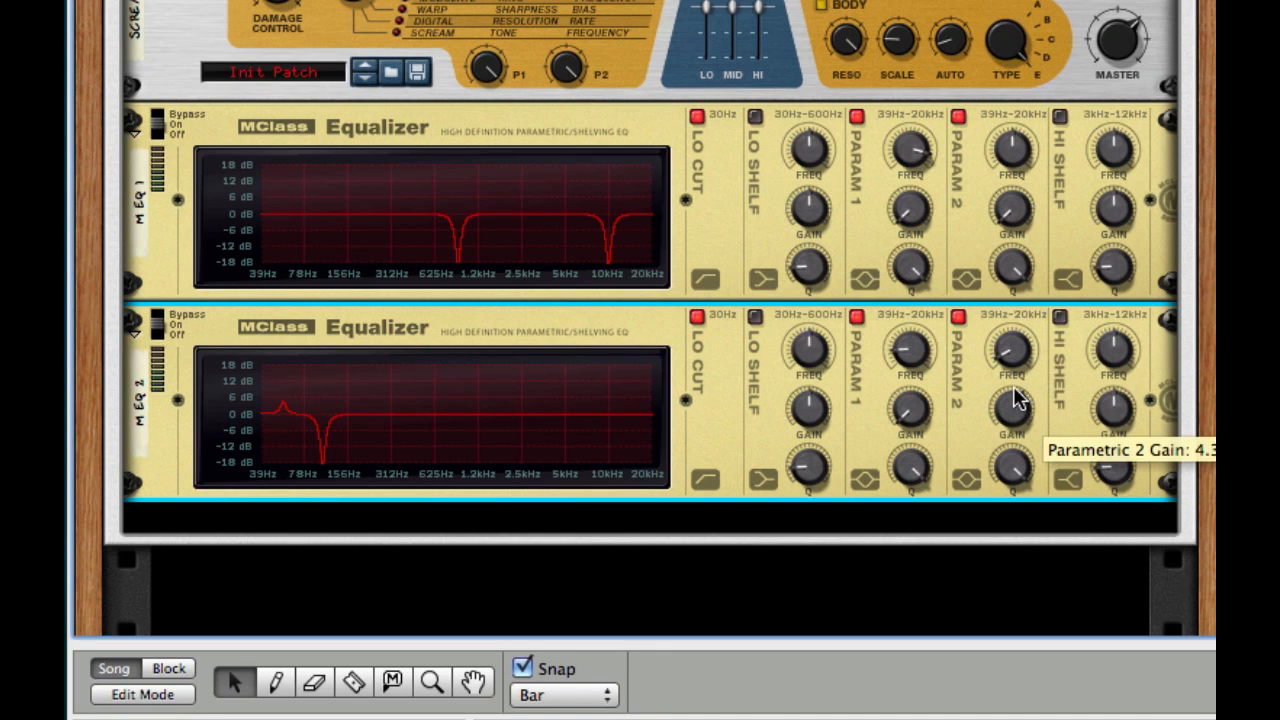
pyautogui.rightClick(1018, 398)
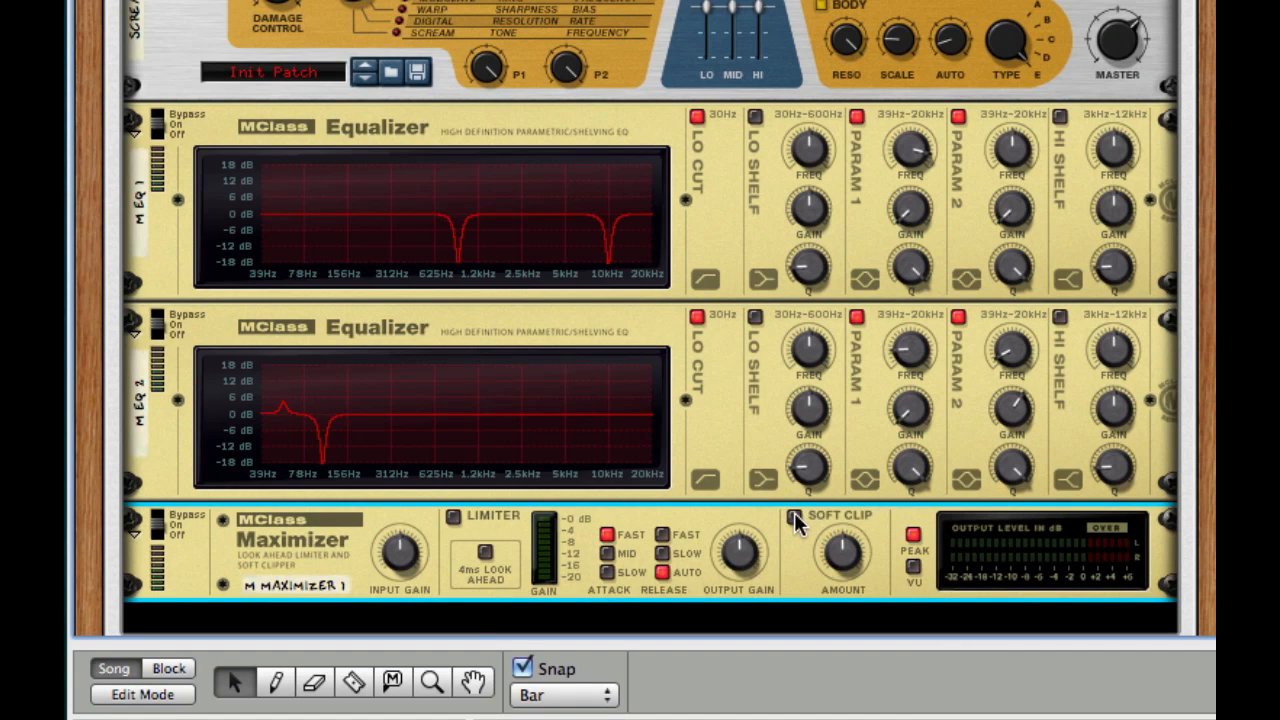
# Switch on soft clipping in the newly added MClass Maximizer
pyautogui.click(795, 516)
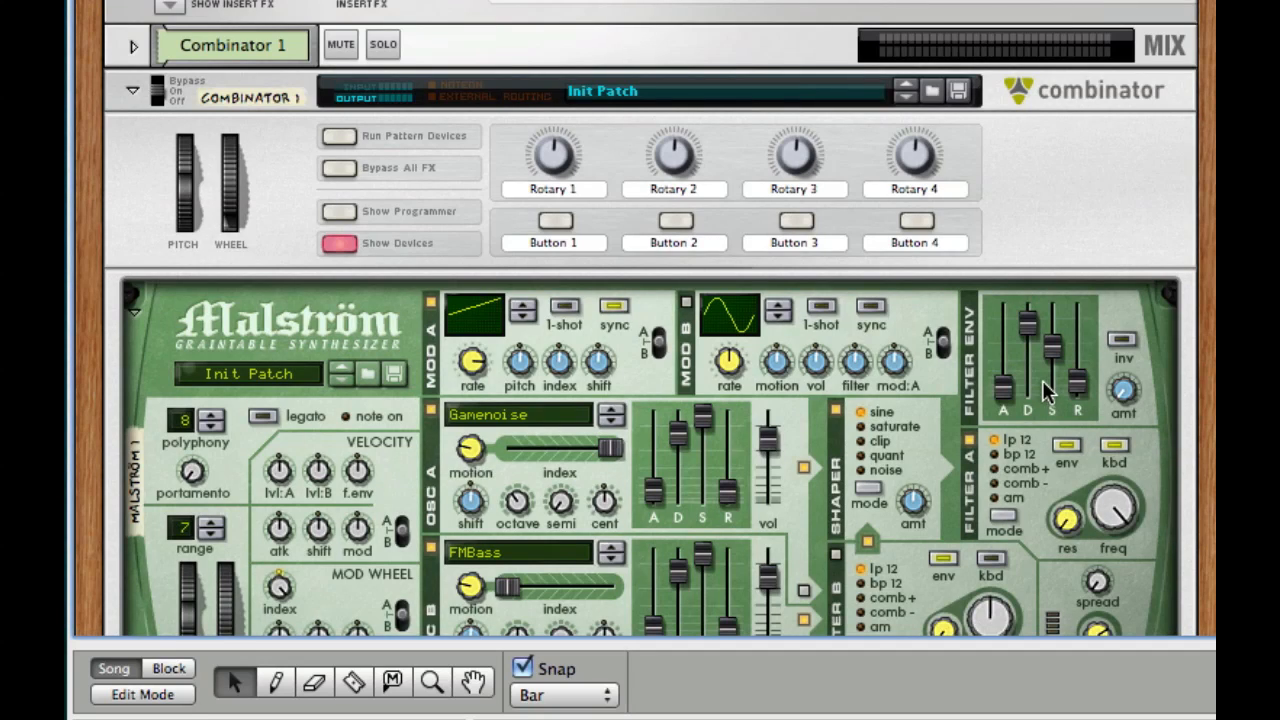
pyautogui.moveTo(1045, 390)
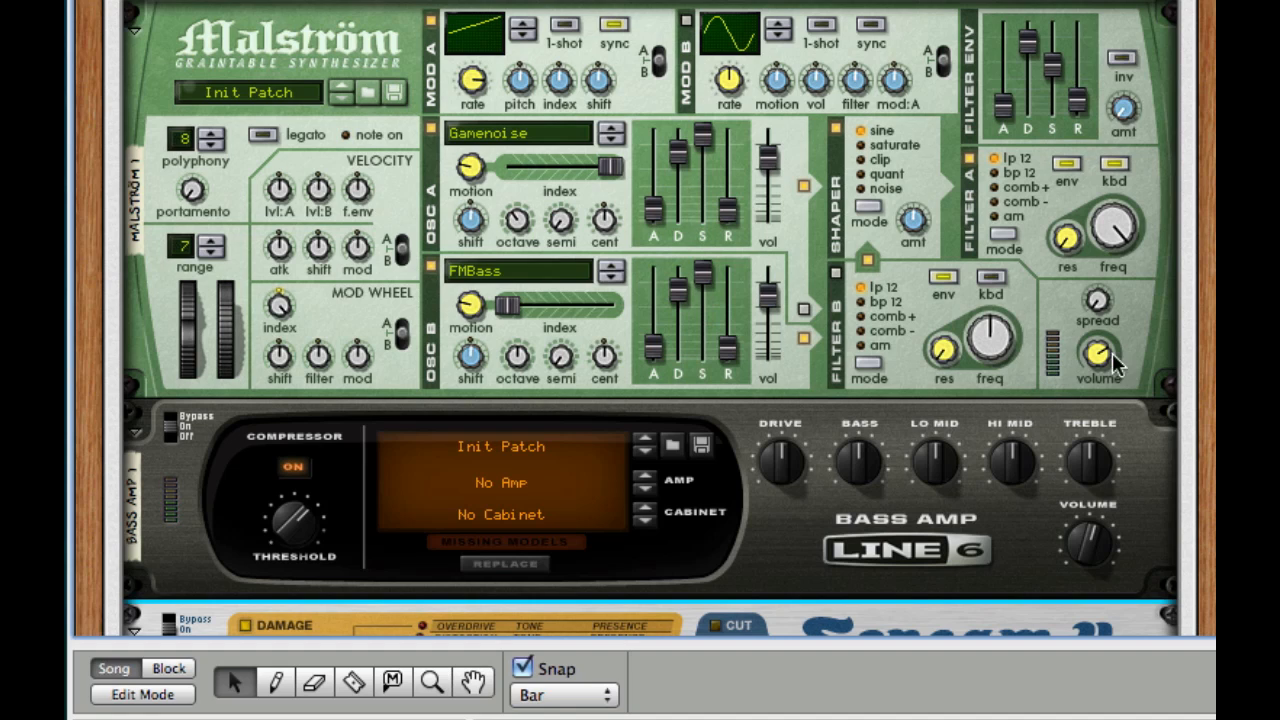
pyautogui.moveTo(1100, 355)
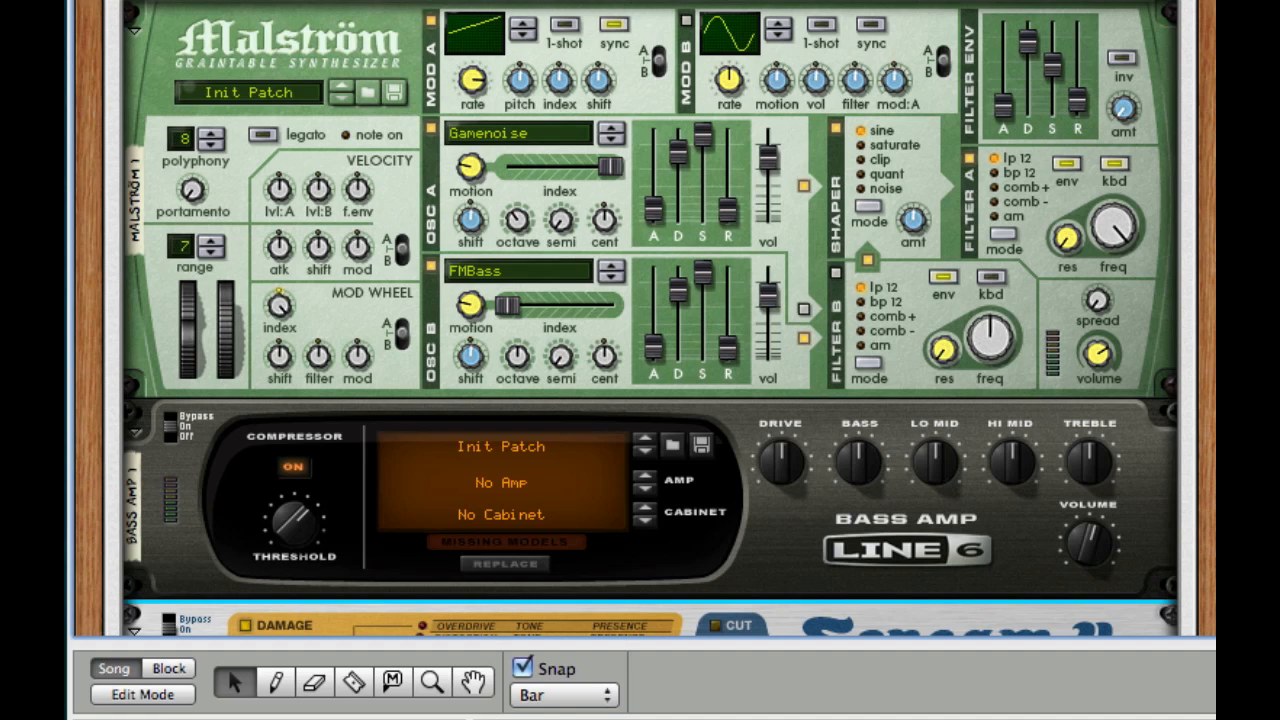